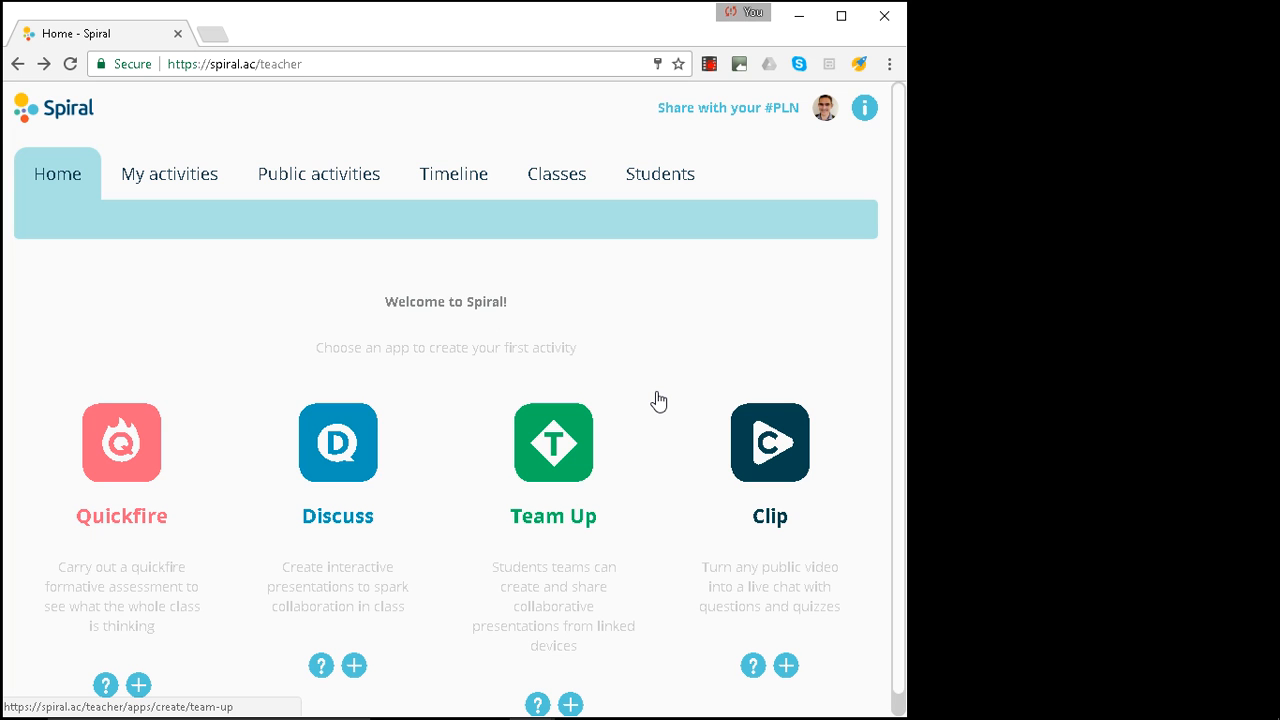
{"action": "mouse_move", "coordinate": [153, 452]}
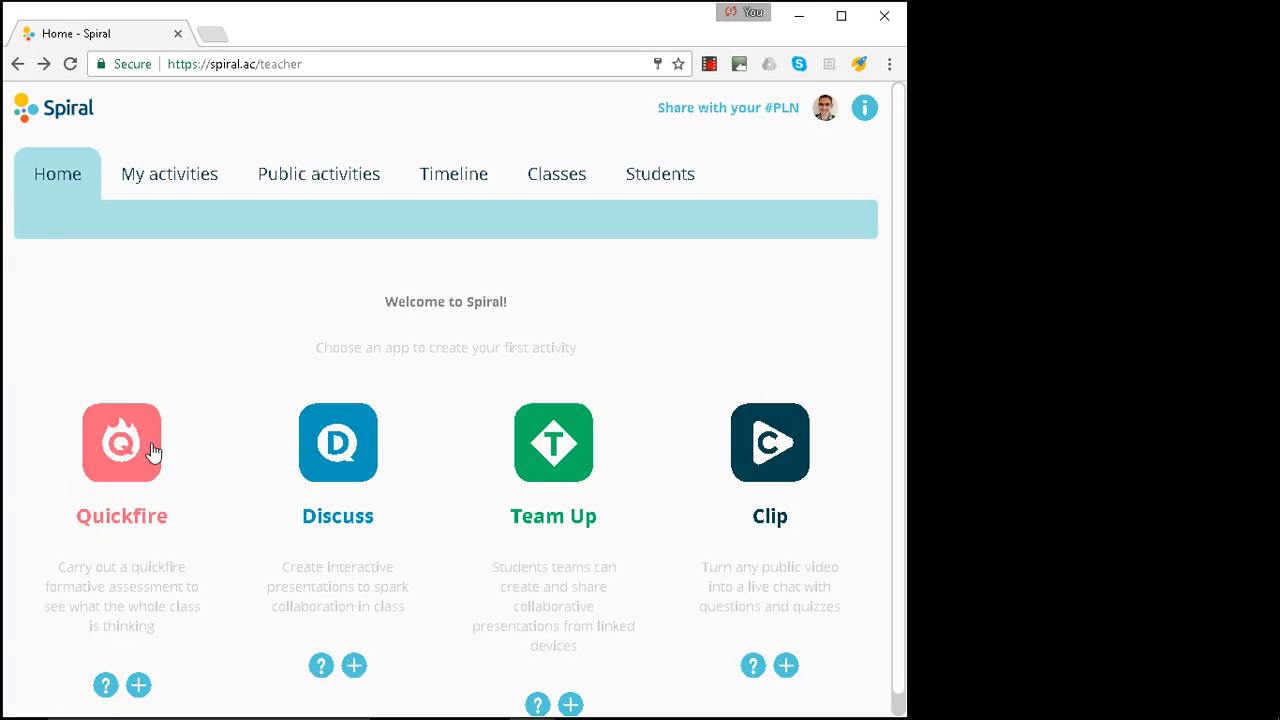
{"action": "mouse_move", "coordinate": [365, 448]}
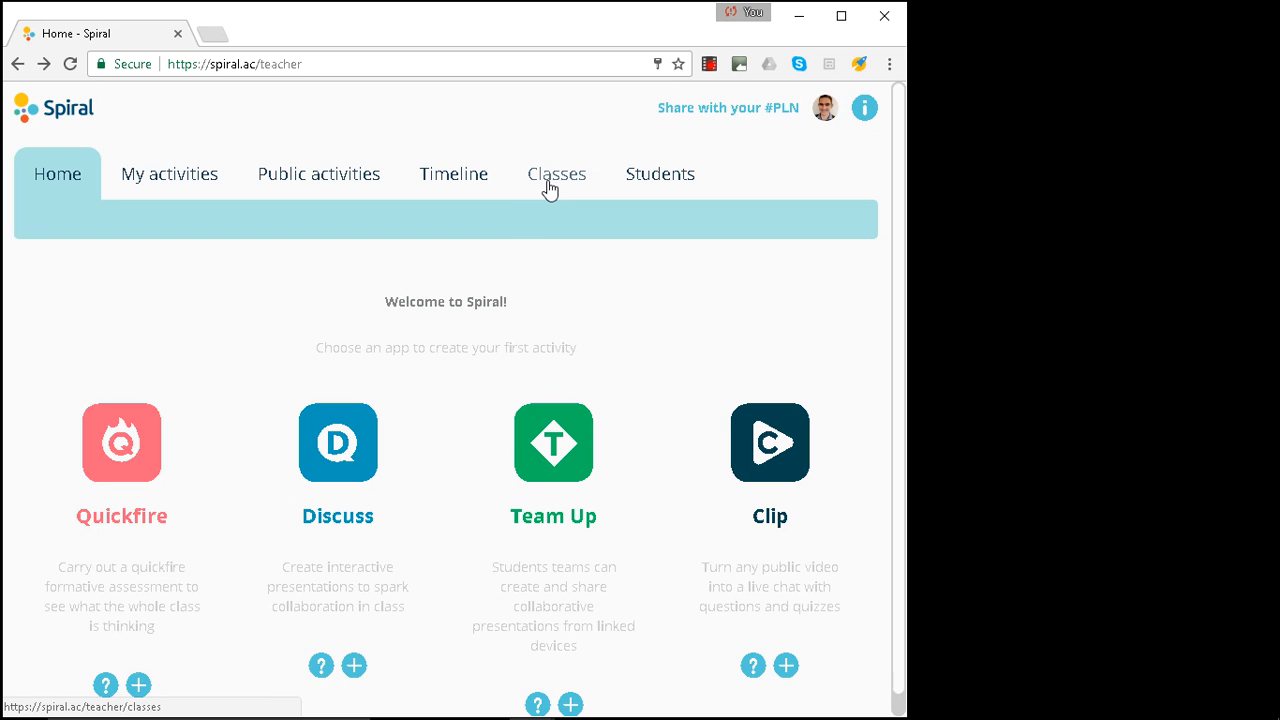
Check the class list, then return to the teacher home page.
{"action": "left_click", "coordinate": [556, 173]}
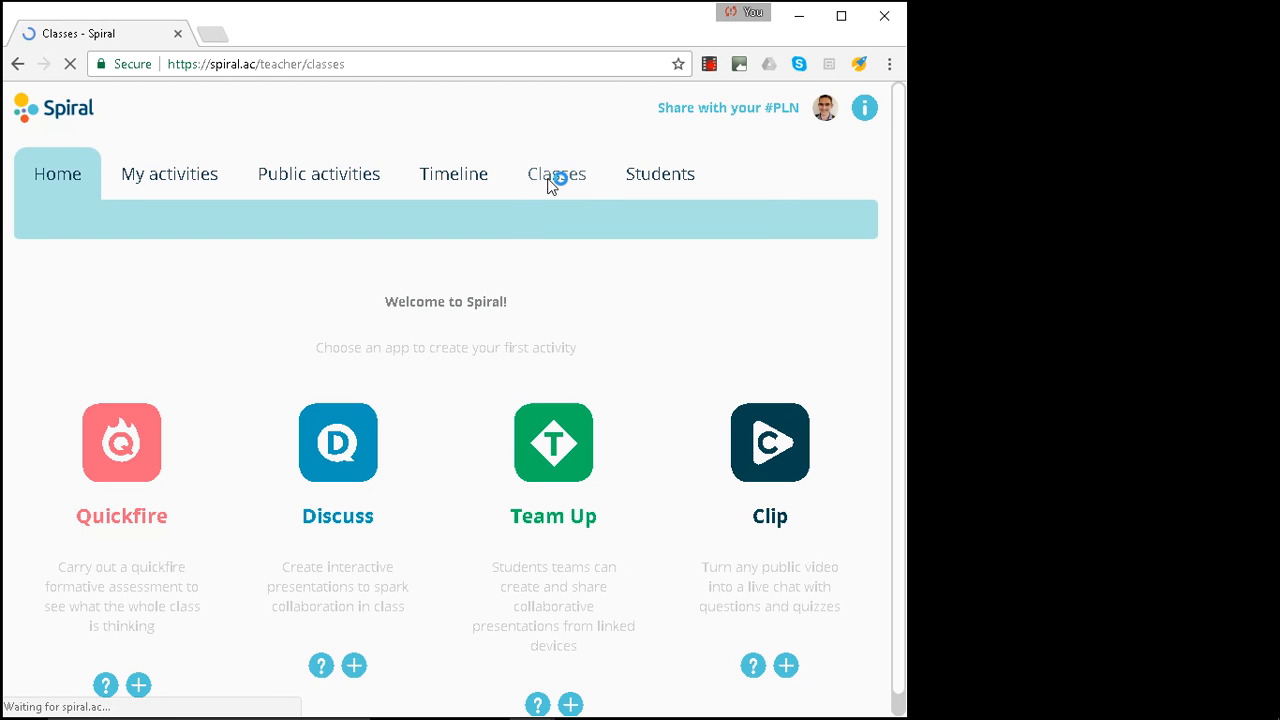
{"action": "left_click", "coordinate": [556, 173]}
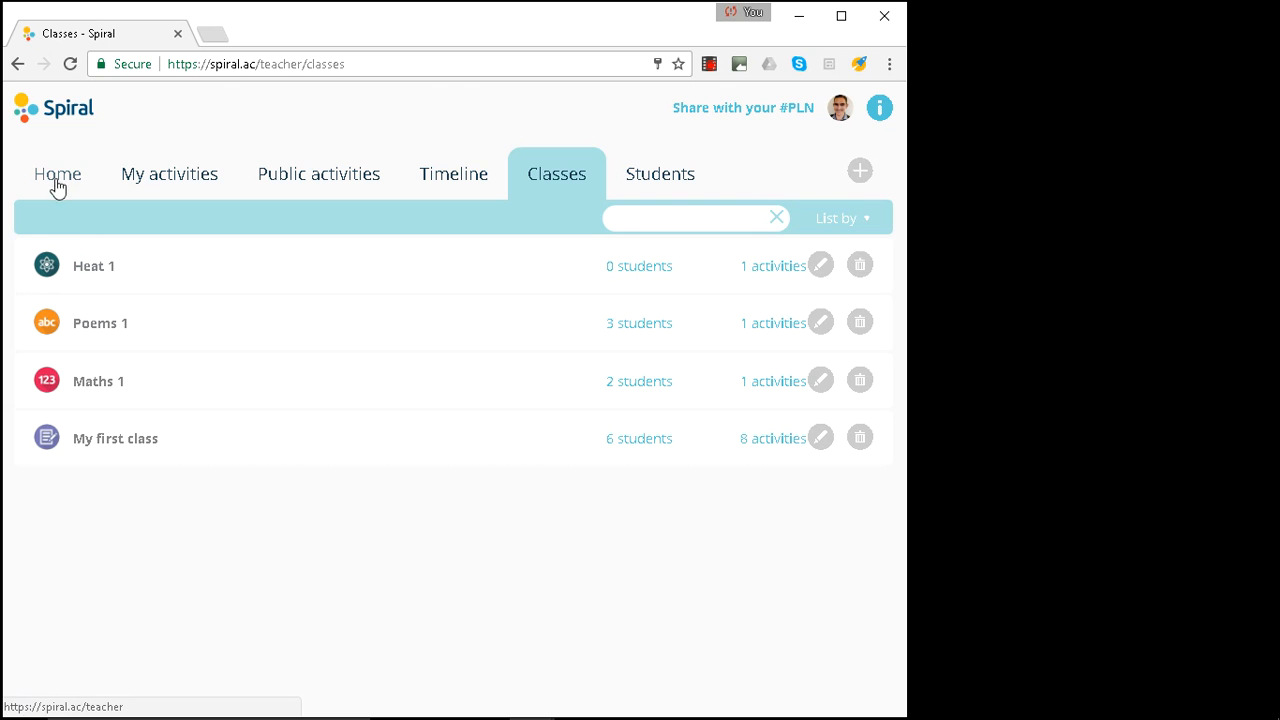
{"action": "left_click", "coordinate": [57, 173]}
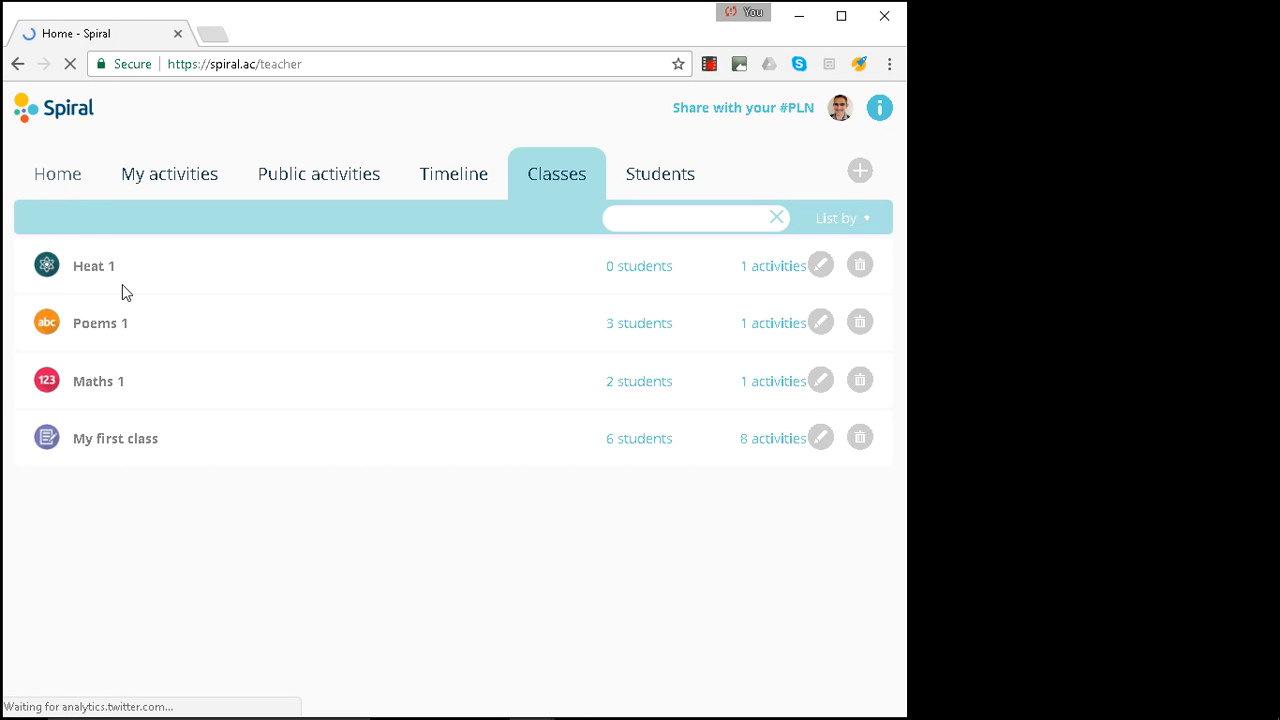
{"action": "left_click", "coordinate": [57, 173]}
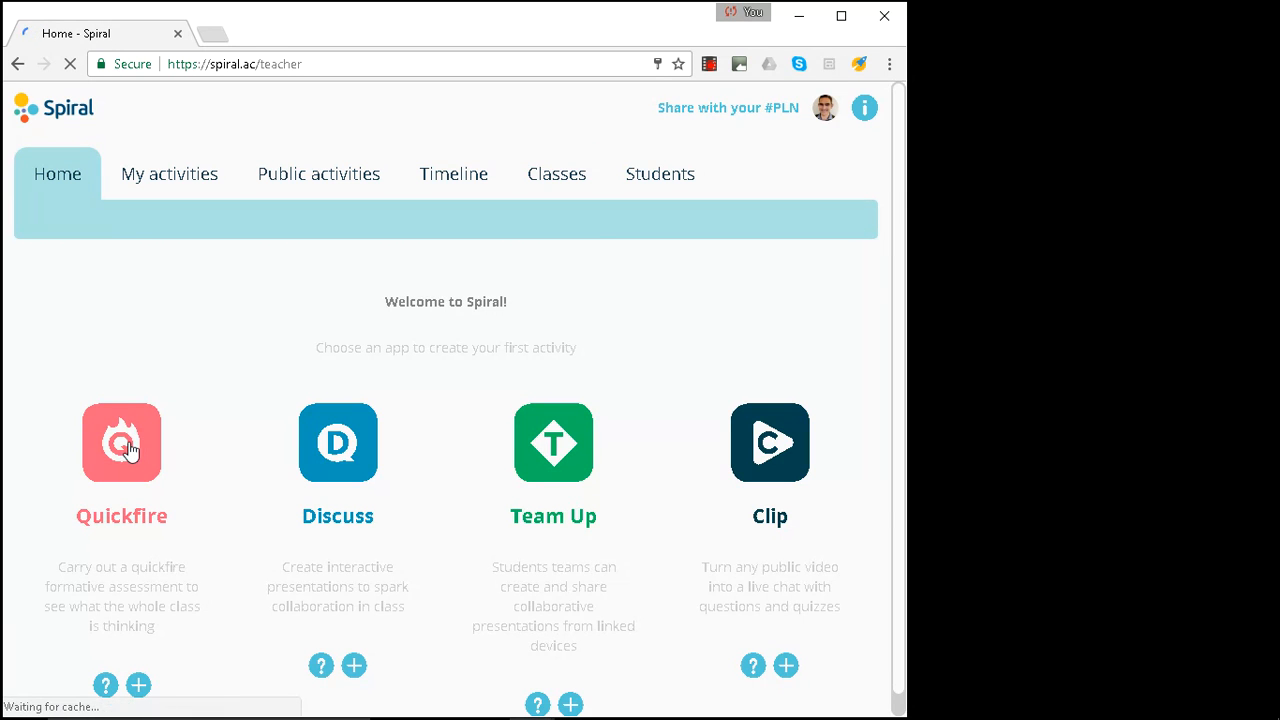
Launch a Quick verbal Quickfire for the Heat 1 class.
{"action": "left_click", "coordinate": [121, 443]}
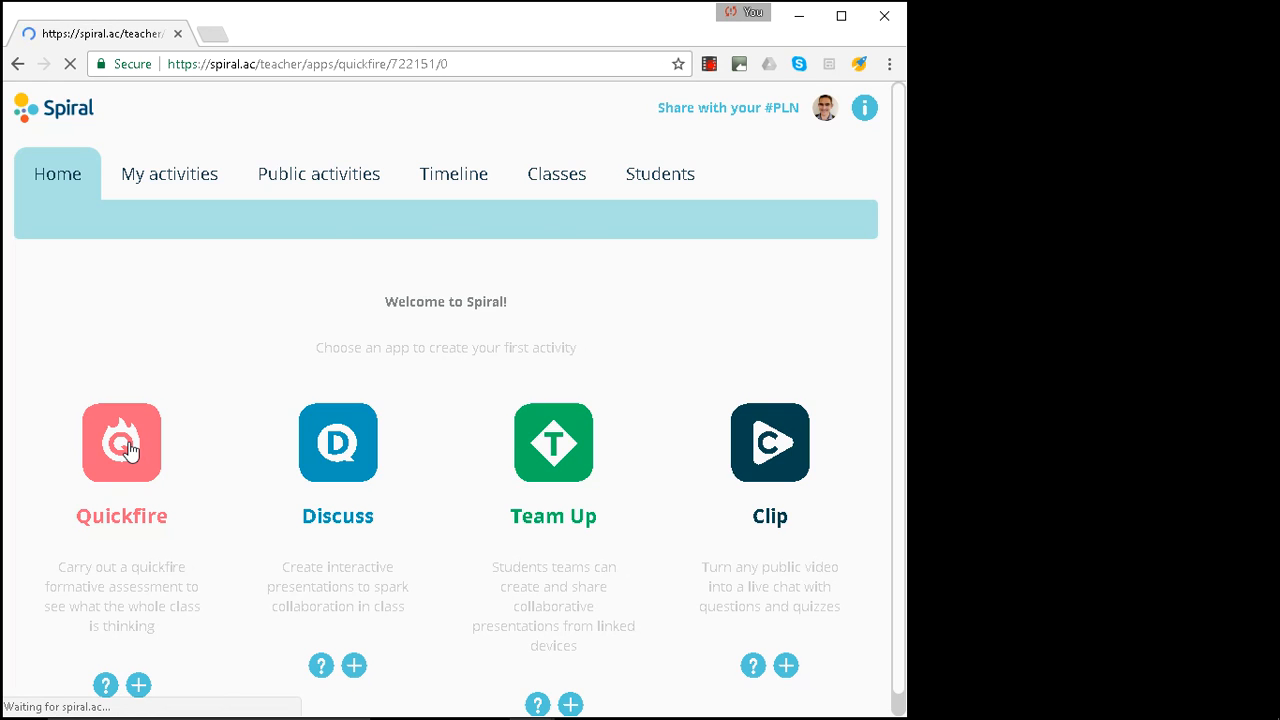
{"action": "left_click", "coordinate": [121, 442]}
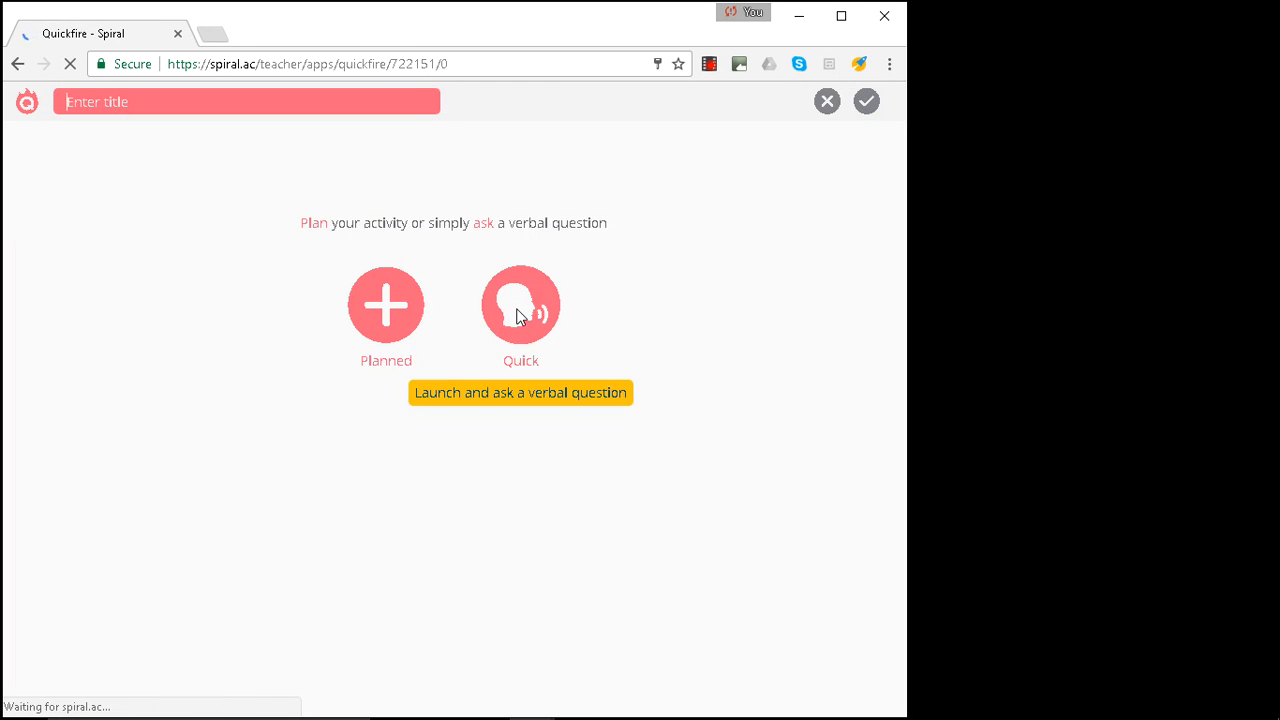
{"action": "left_click", "coordinate": [520, 305]}
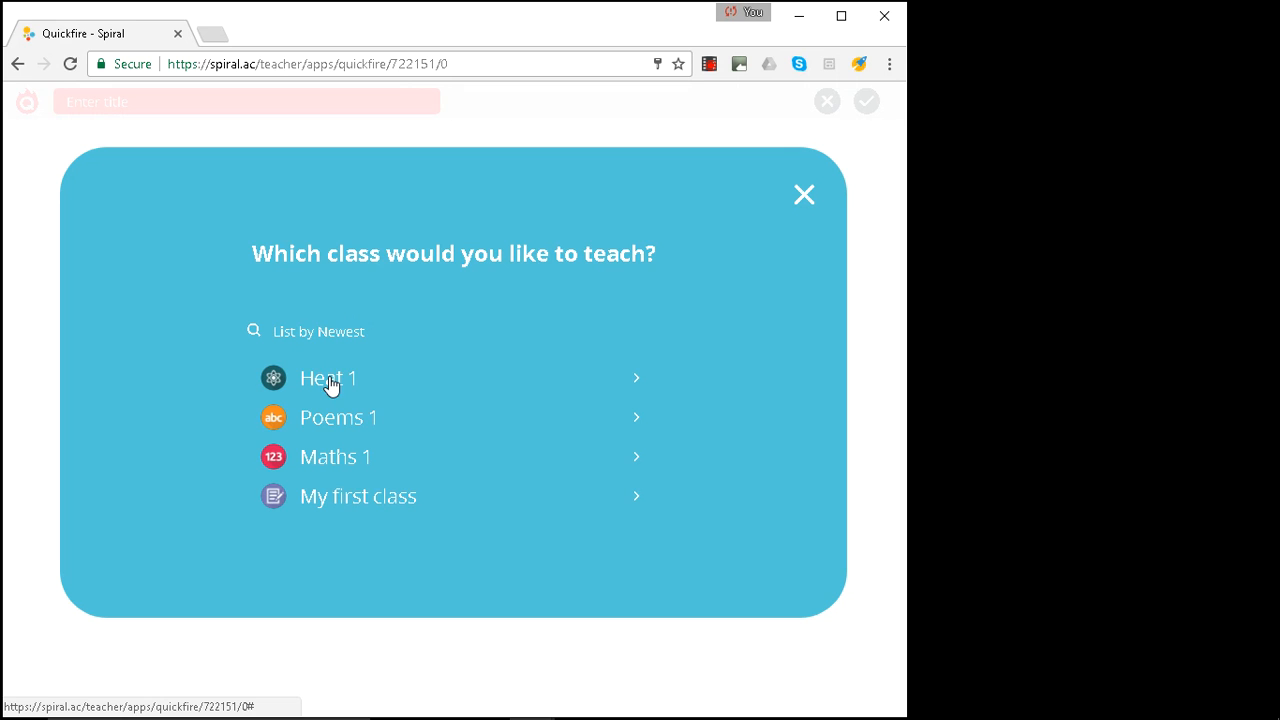
{"action": "left_click", "coordinate": [328, 378]}
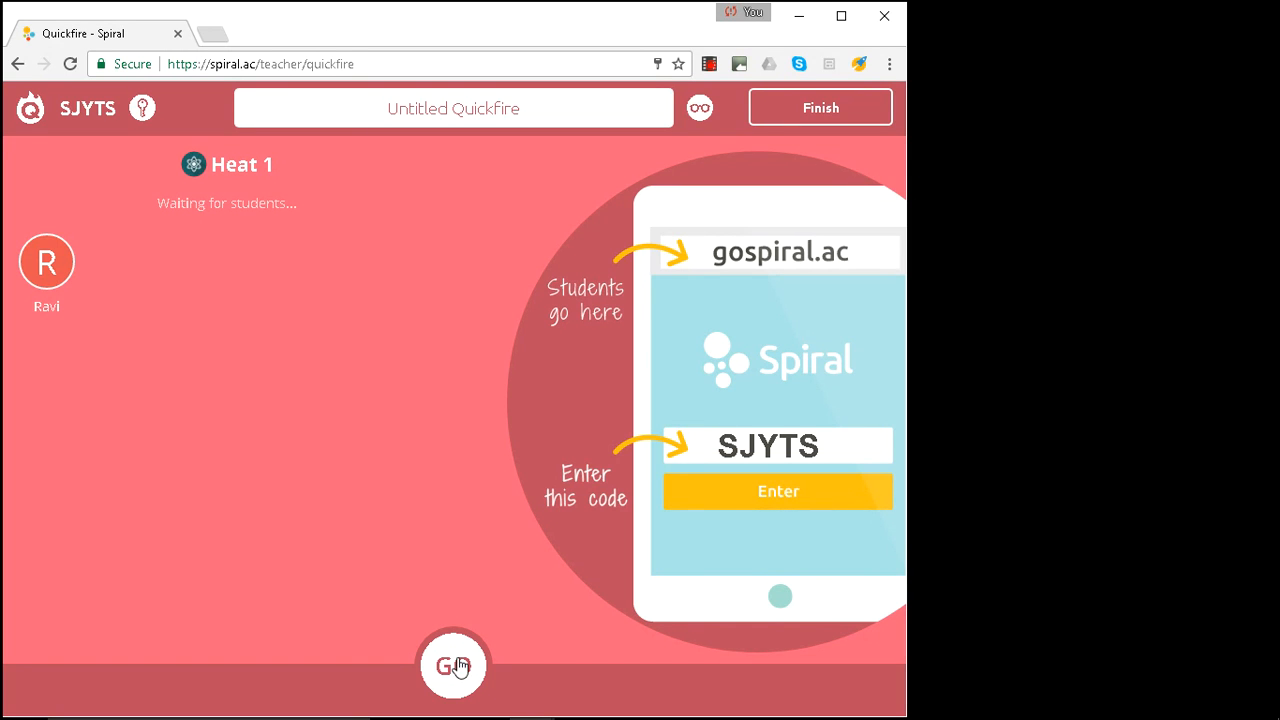
Start the session and title the quickfire 'Heat'.
{"action": "left_click", "coordinate": [452, 665]}
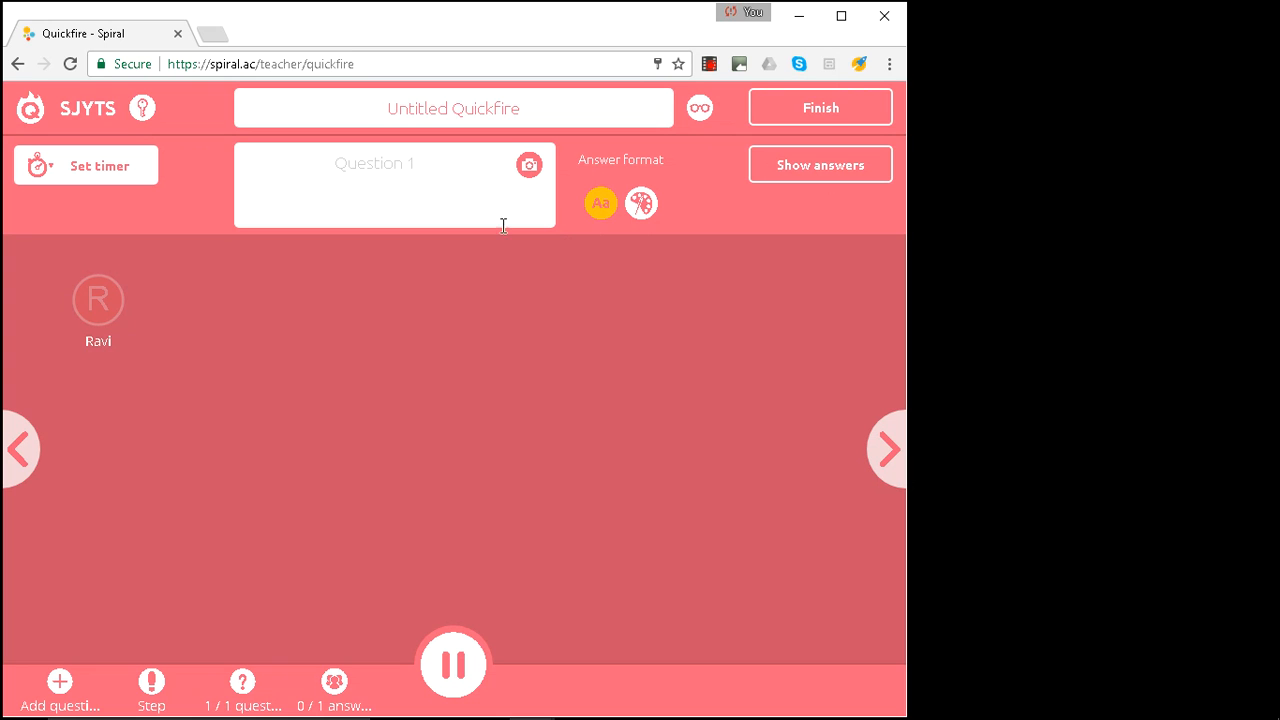
{"action": "type", "text": "H"}
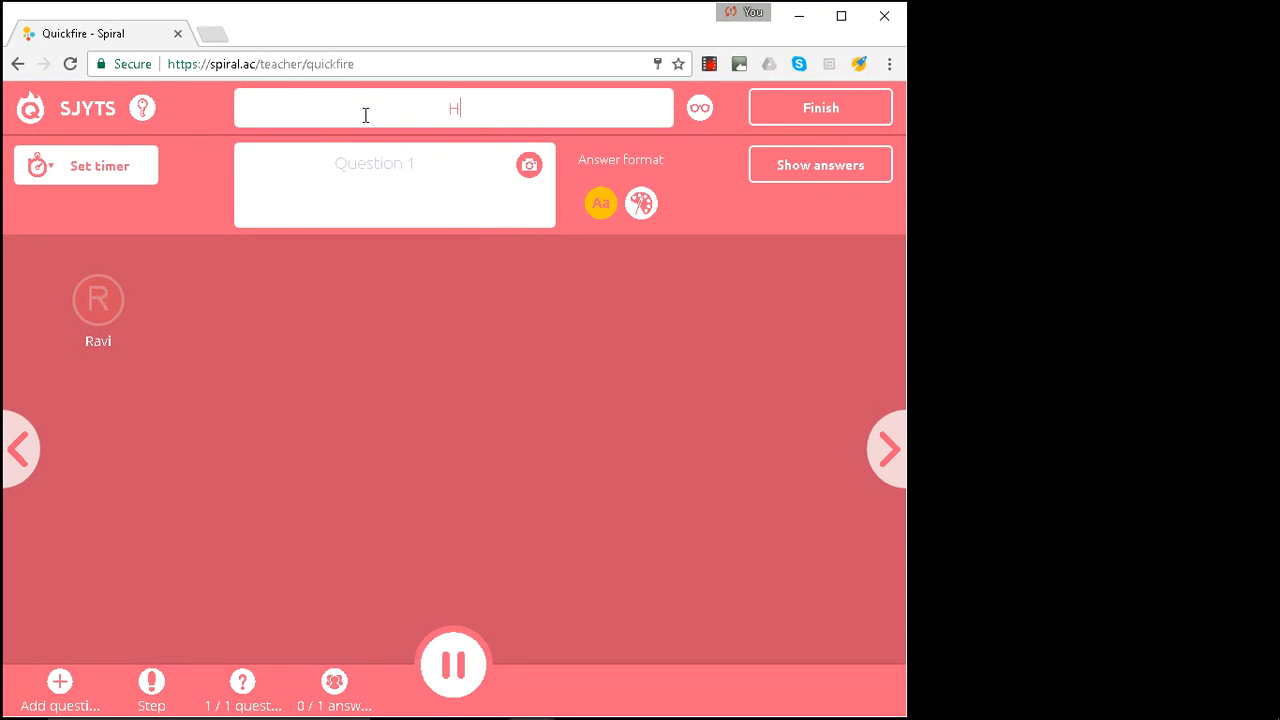
{"action": "type", "text": "eat"}
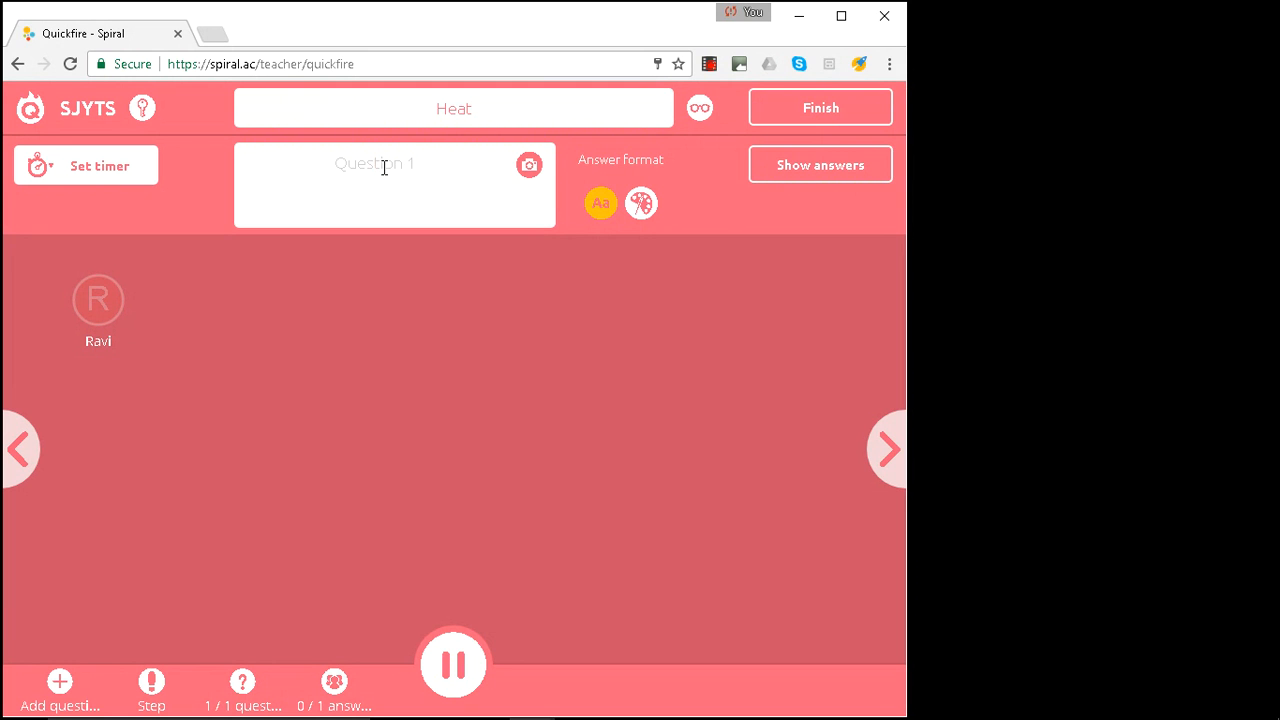
Enter question one: 'Why does metal feel colder than wood if left out overnight?'.
{"action": "type", "text": "Why does"}
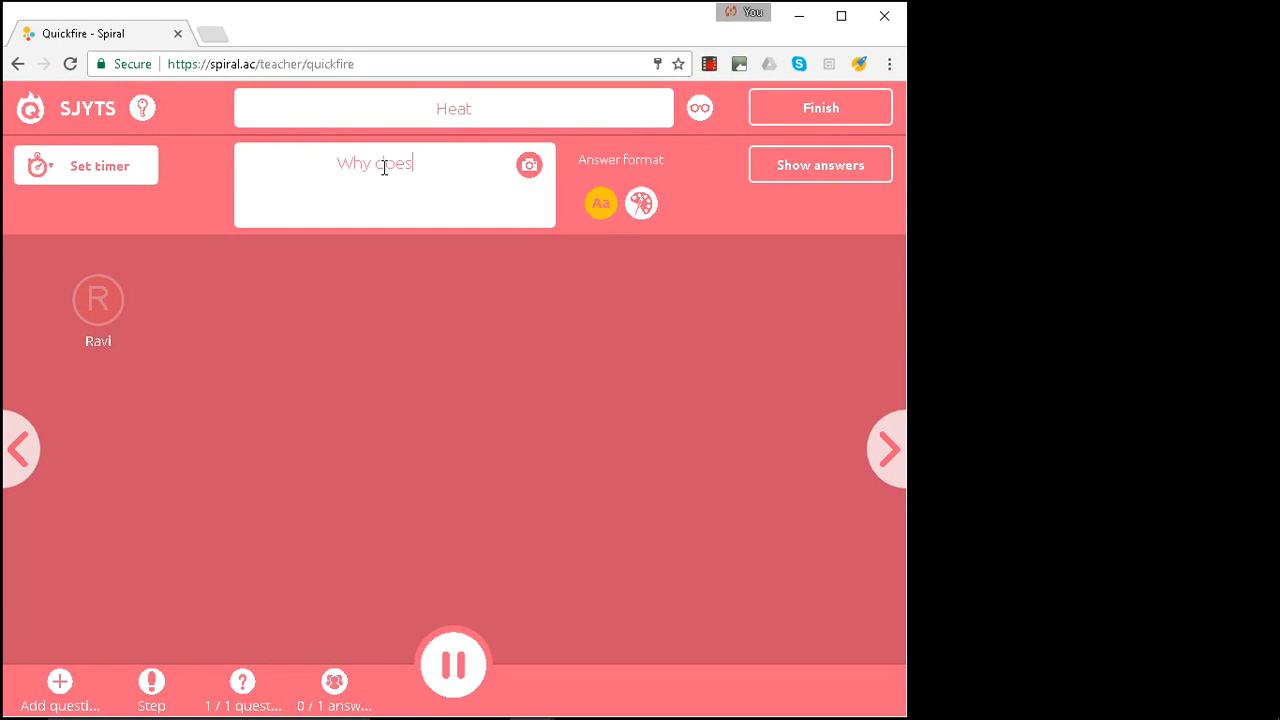
{"action": "type", "text": "metal fee"}
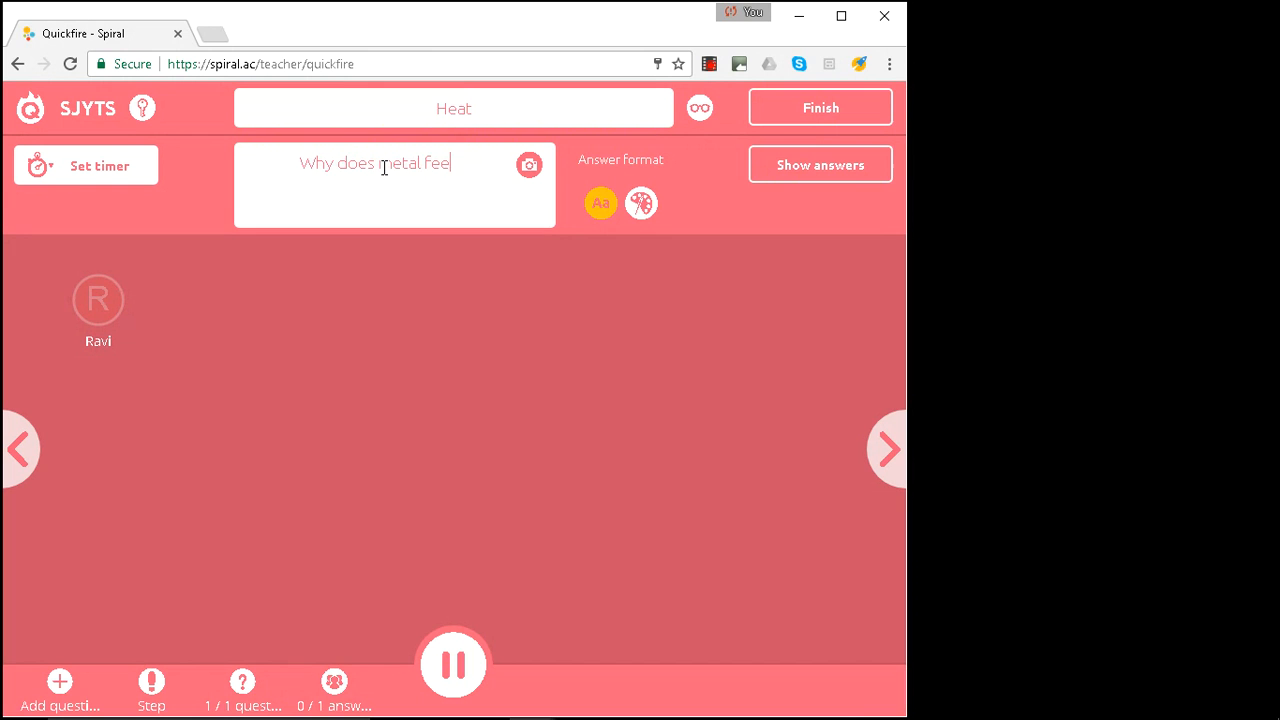
{"action": "type", "text": "colder than wood i"}
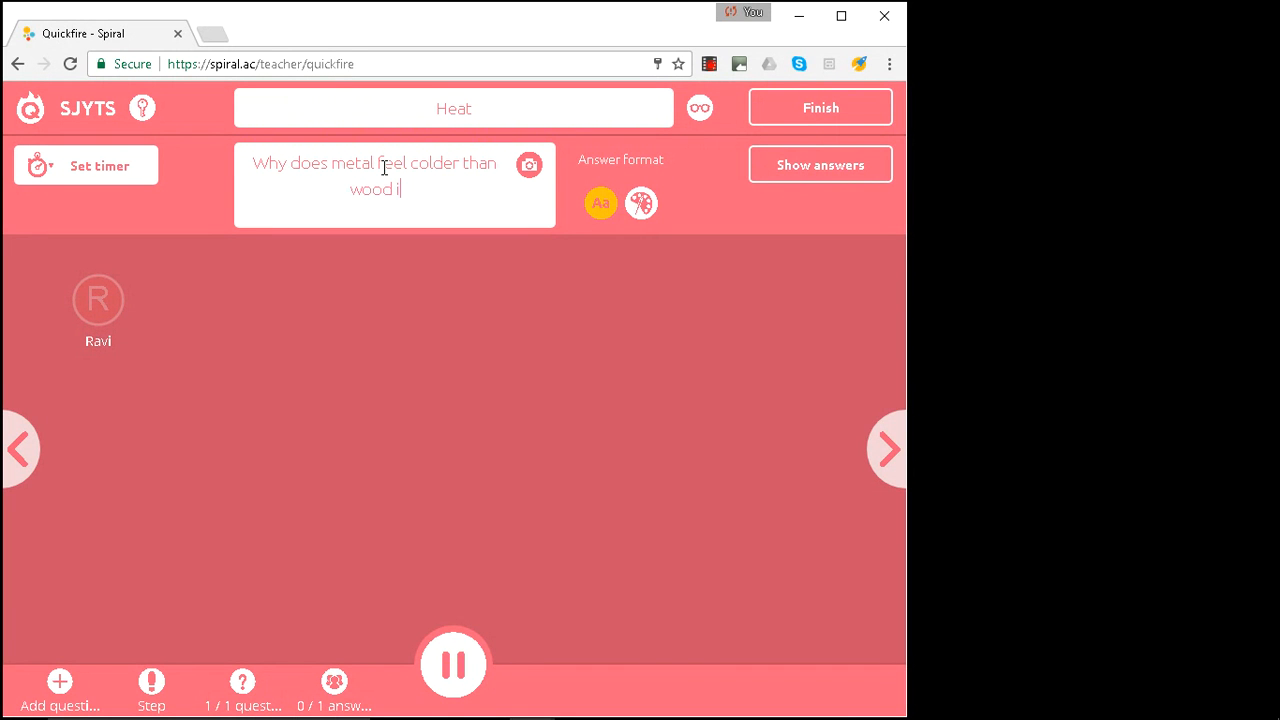
{"action": "type", "text": "f left out"}
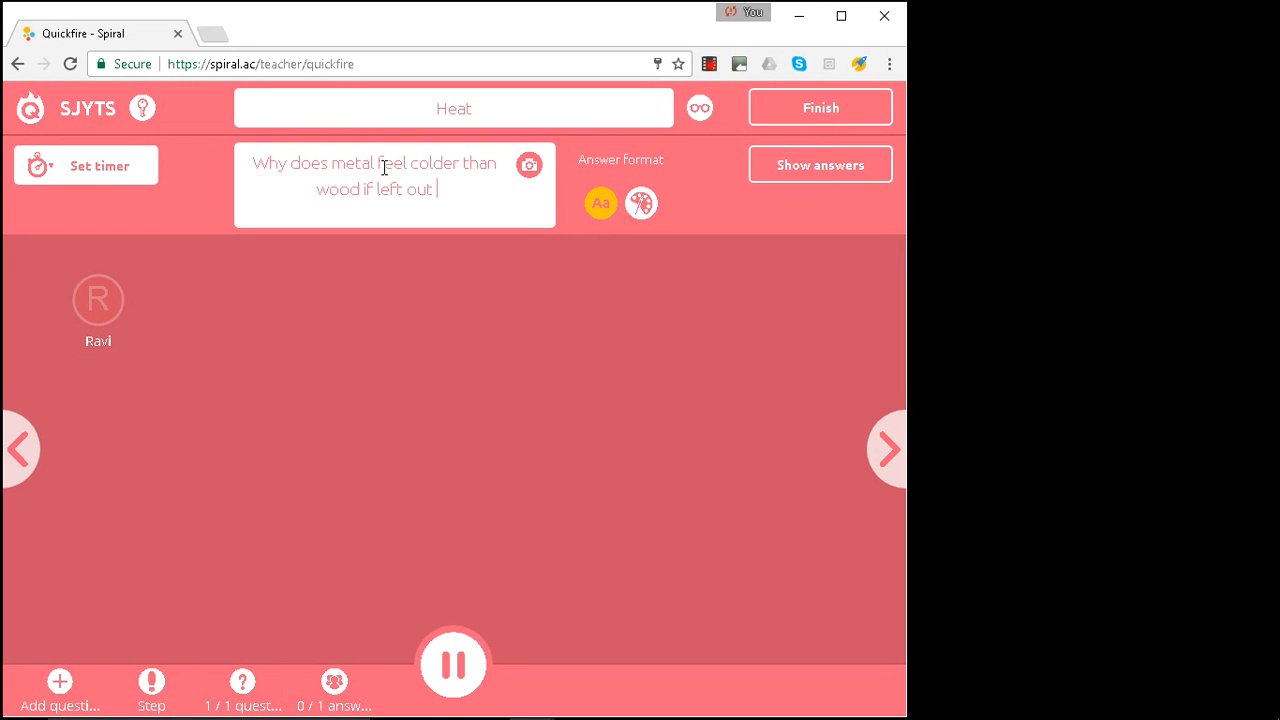
{"action": "type", "text": "overnight"}
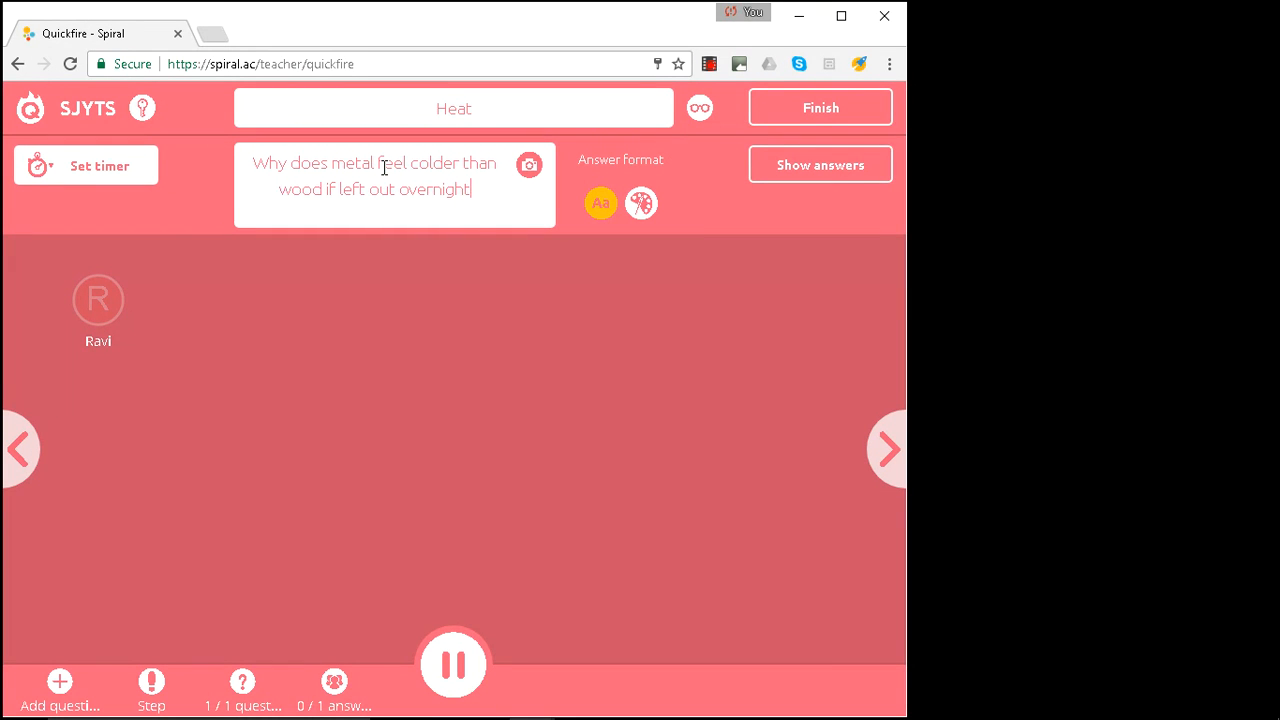
{"action": "type", "text": "?"}
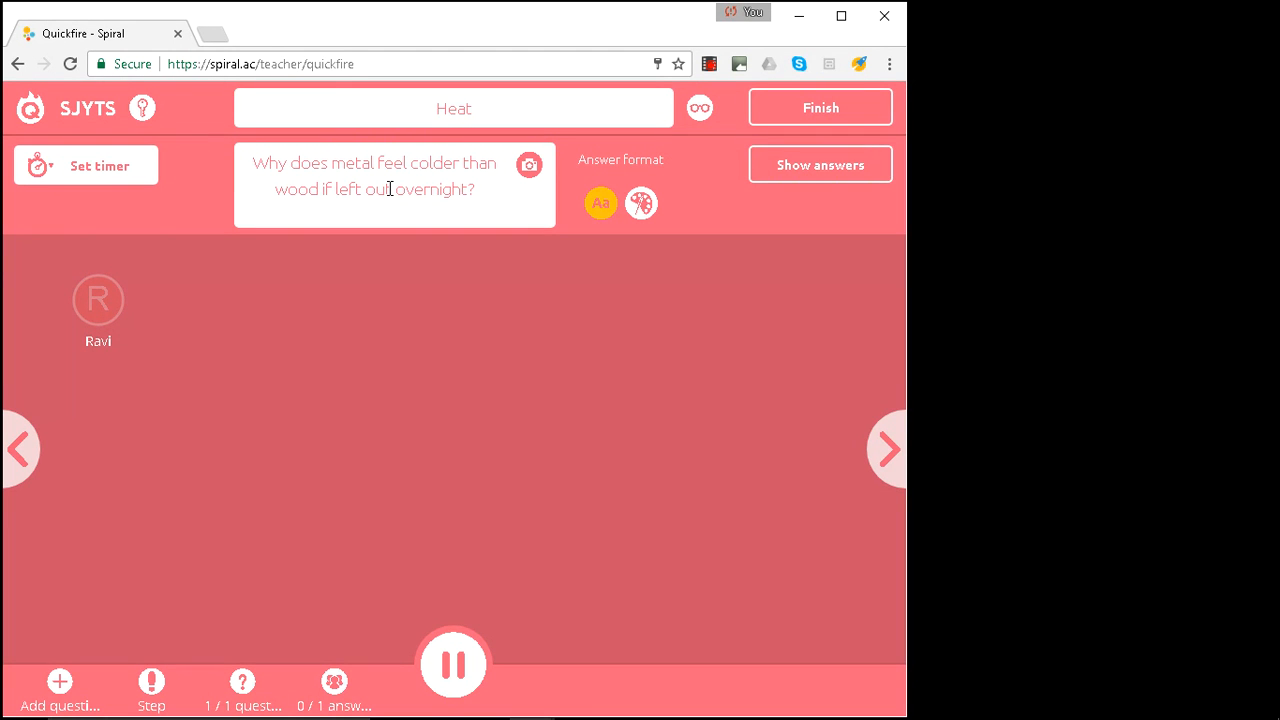
{"action": "mouse_move", "coordinate": [667, 152]}
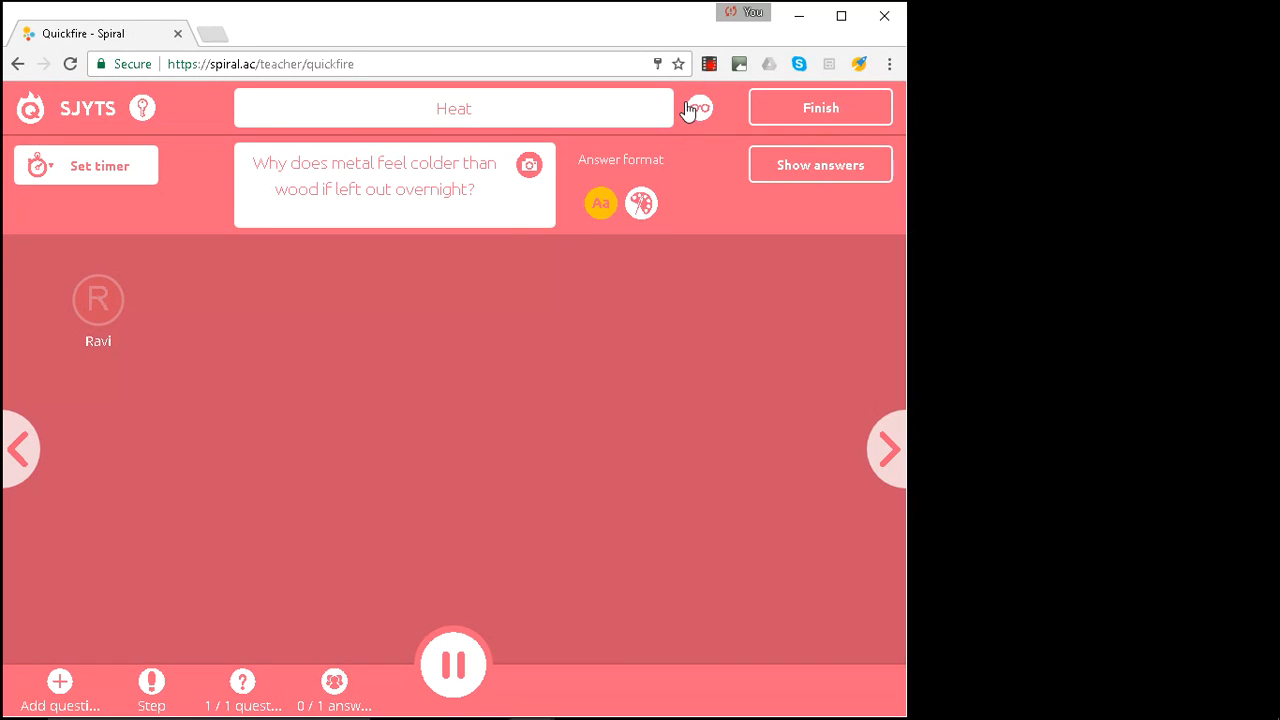
{"action": "mouse_move", "coordinate": [700, 112]}
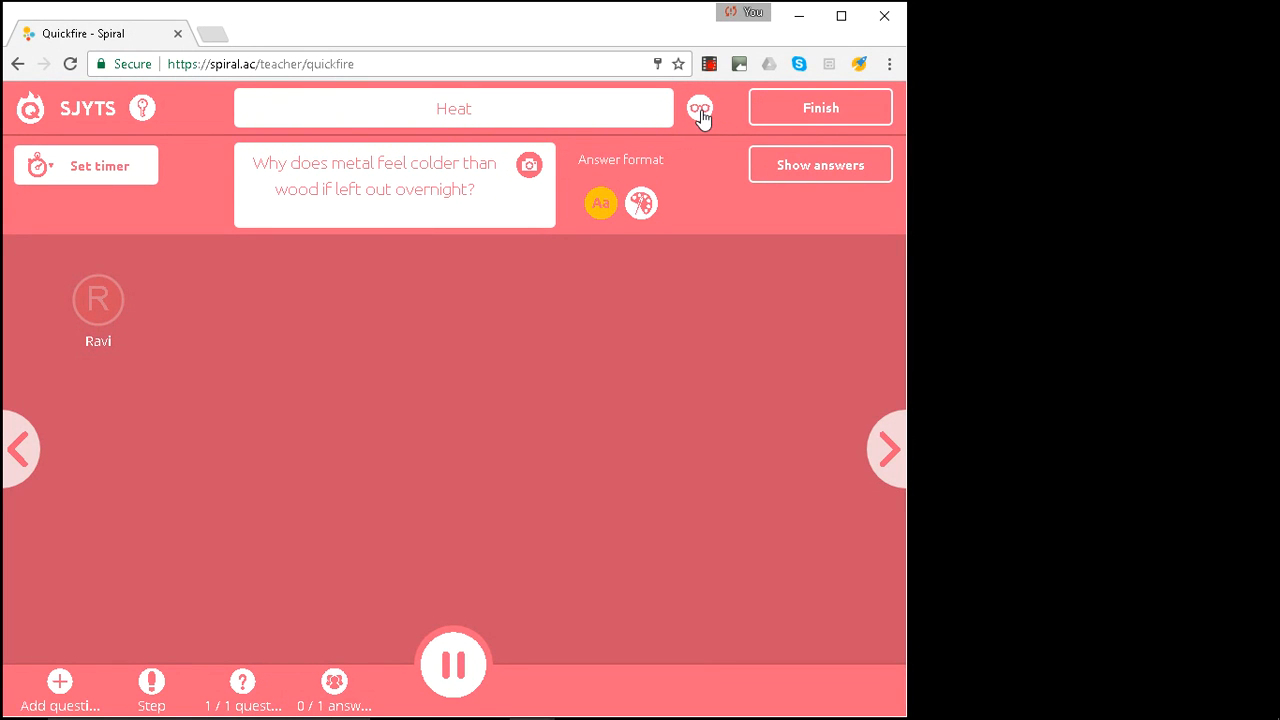
Open the teacher remote in a separate window to preview Ravi's answer.
{"action": "left_click", "coordinate": [700, 108]}
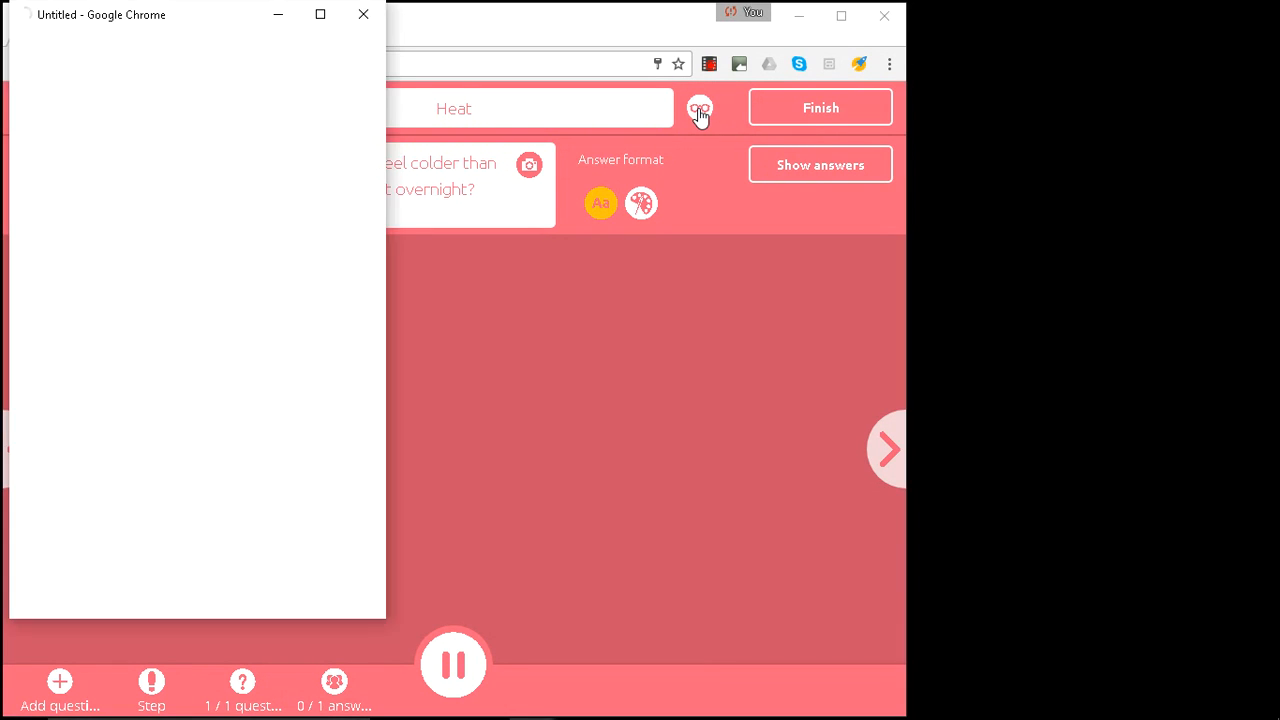
{"action": "left_click", "coordinate": [700, 108]}
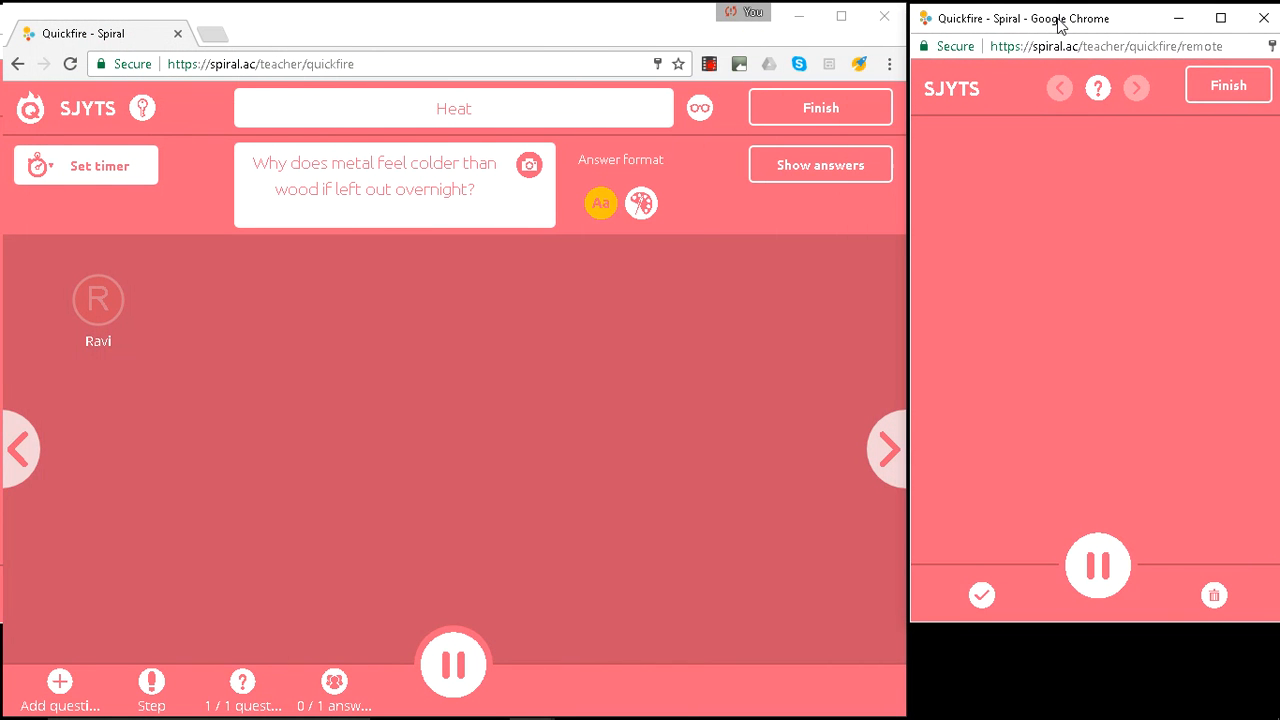
{"action": "mouse_move", "coordinate": [515, 375]}
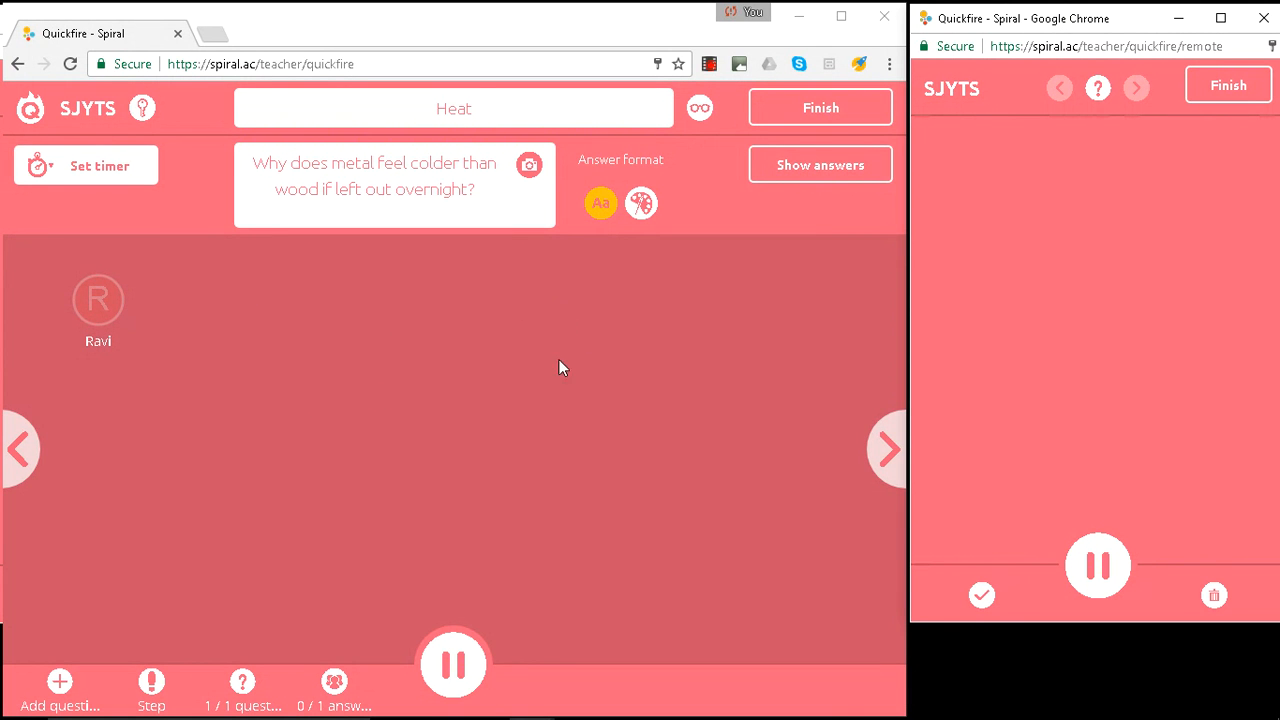
{"action": "mouse_move", "coordinate": [397, 323]}
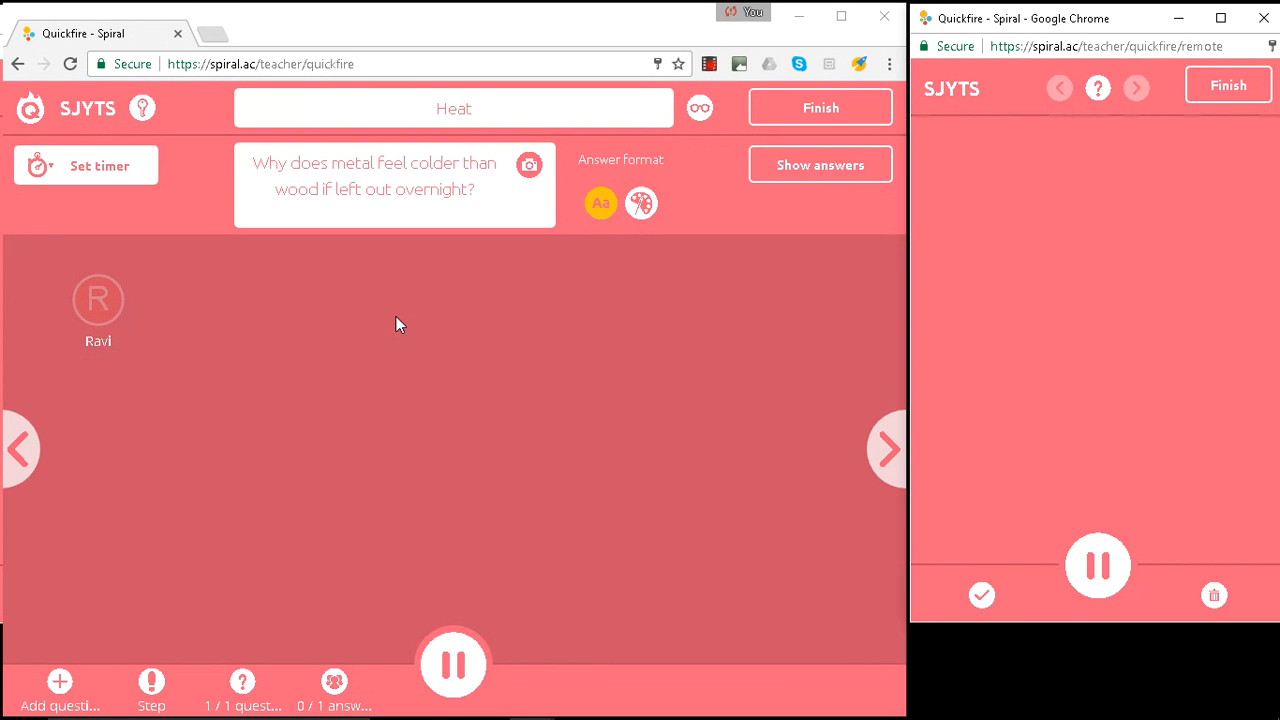
{"action": "mouse_move", "coordinate": [415, 324]}
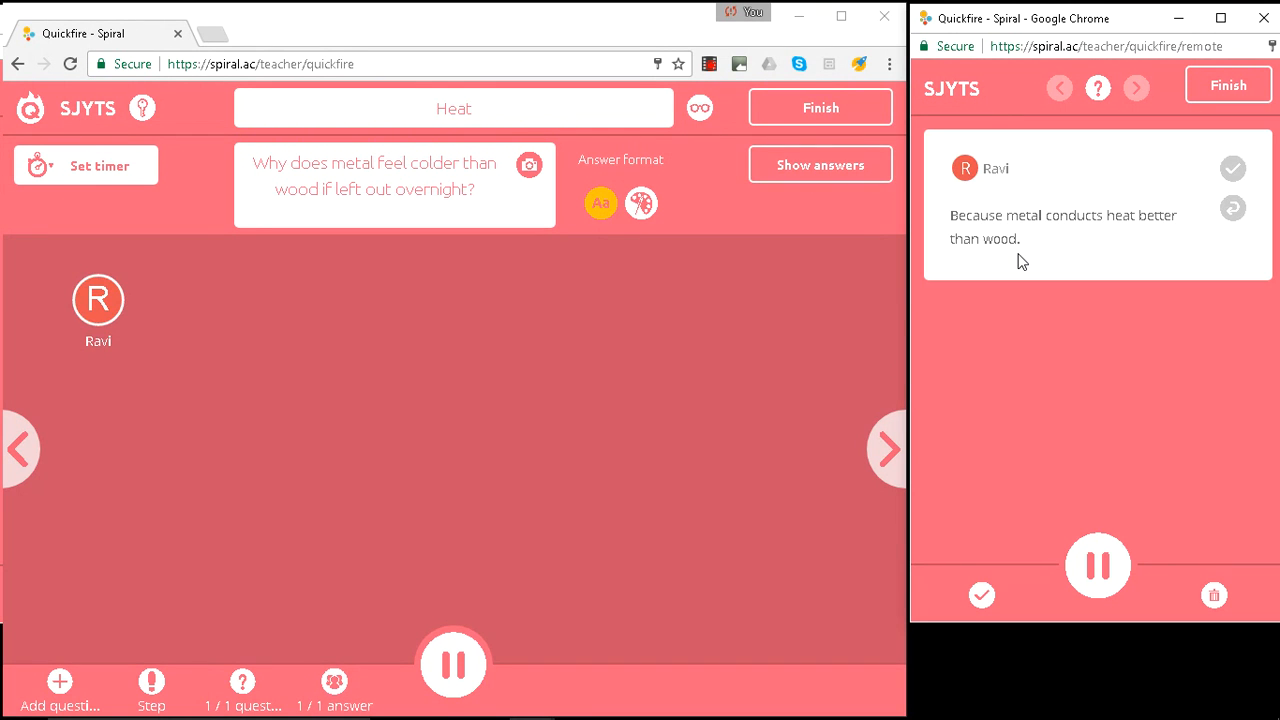
{"action": "mouse_move", "coordinate": [1063, 223]}
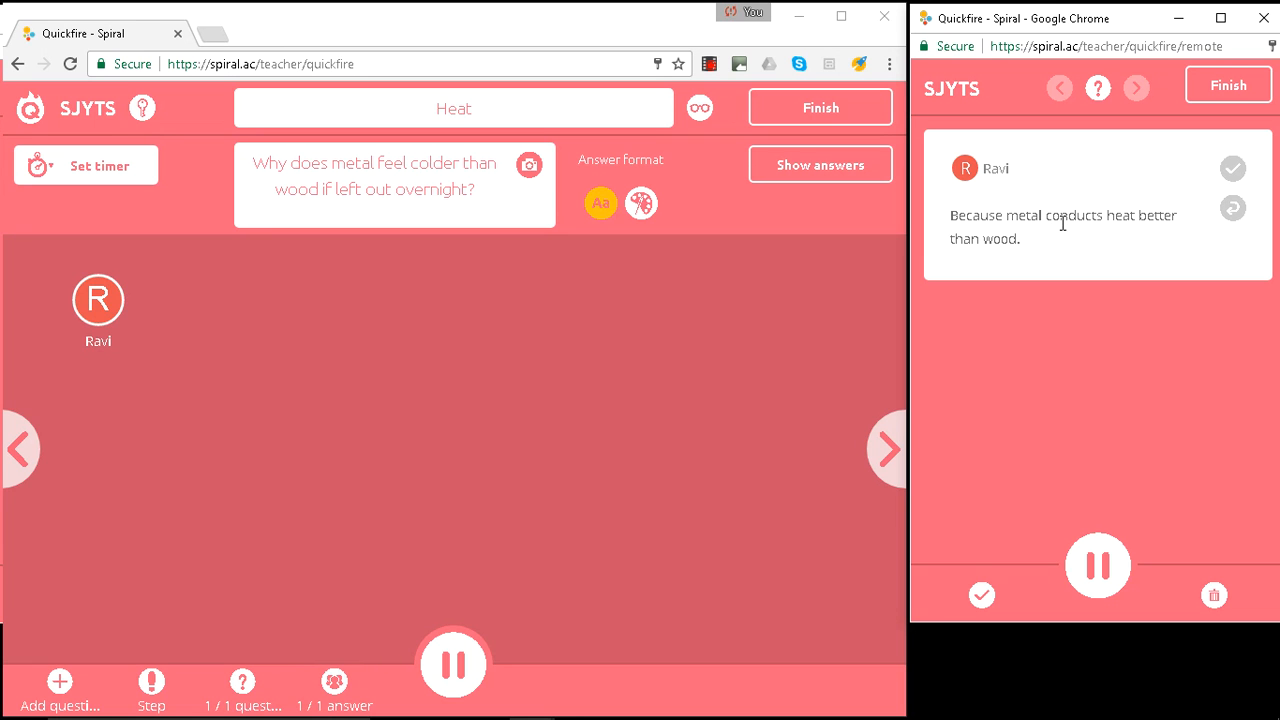
{"action": "mouse_move", "coordinate": [1023, 249]}
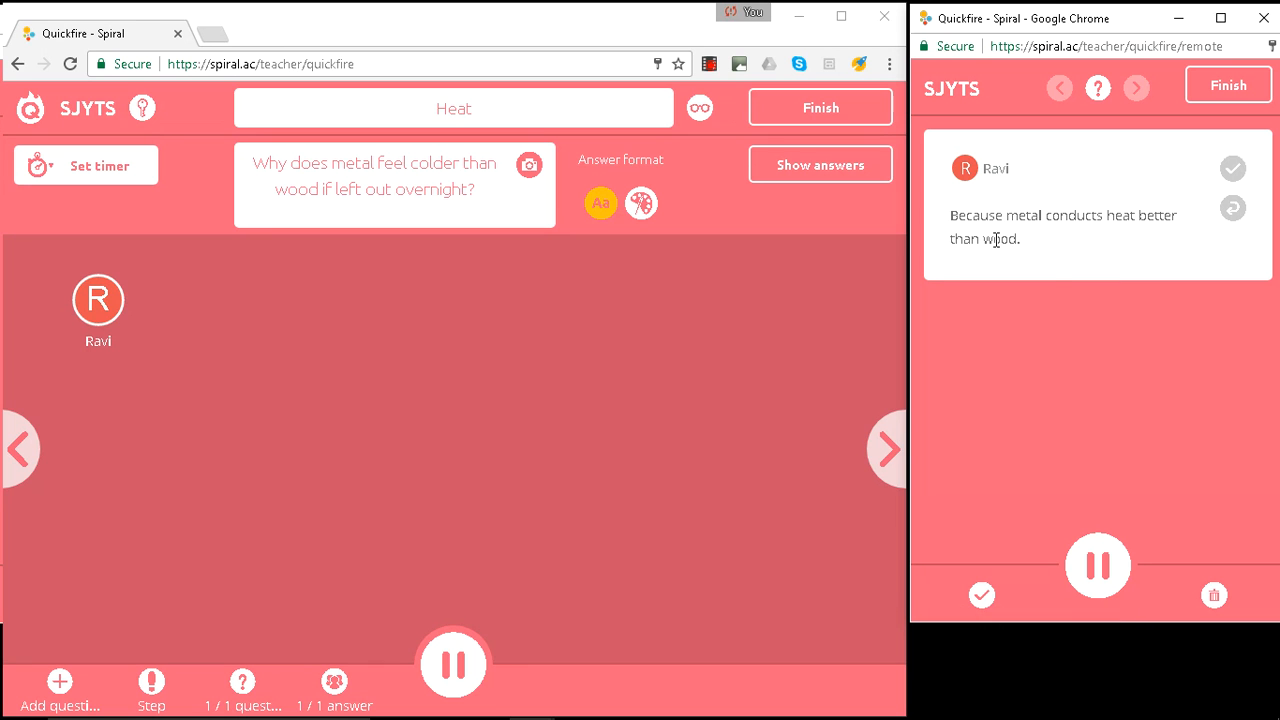
{"action": "mouse_move", "coordinate": [1079, 446]}
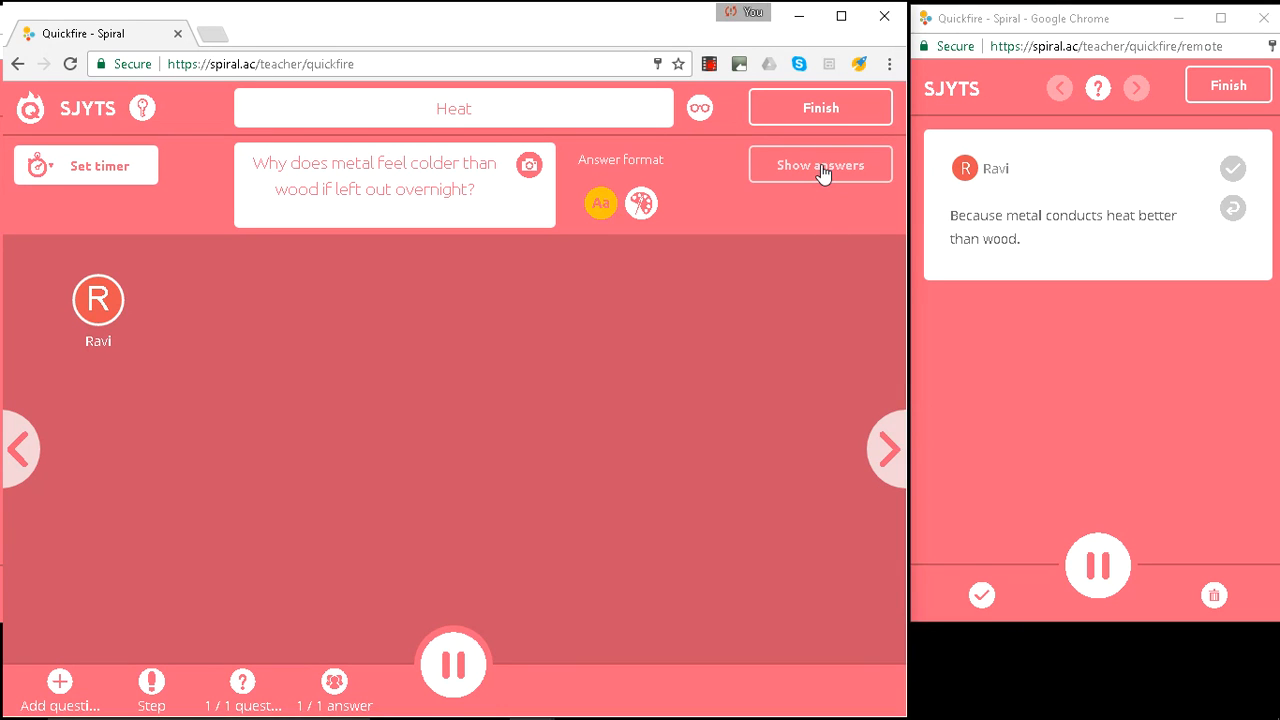
Show answers on the main screen and tick Ravi's metal-conducts-heat answer correct.
{"action": "left_click", "coordinate": [820, 164]}
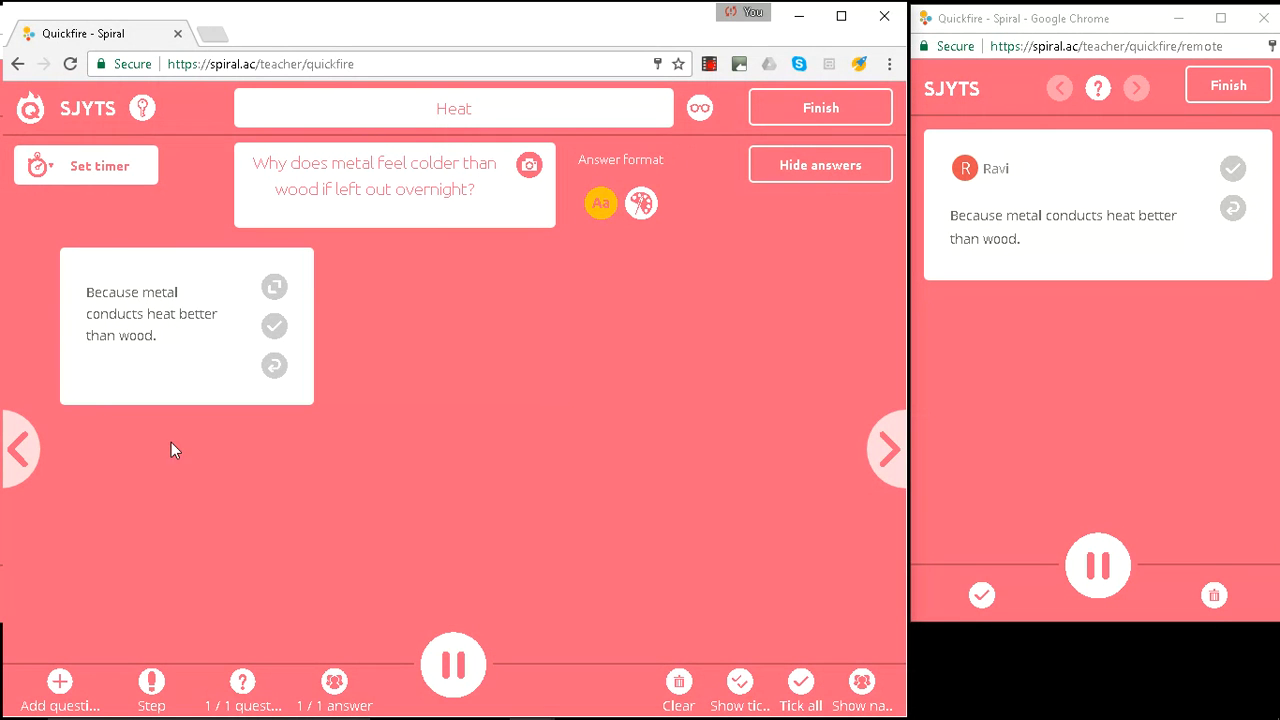
{"action": "mouse_move", "coordinate": [380, 152]}
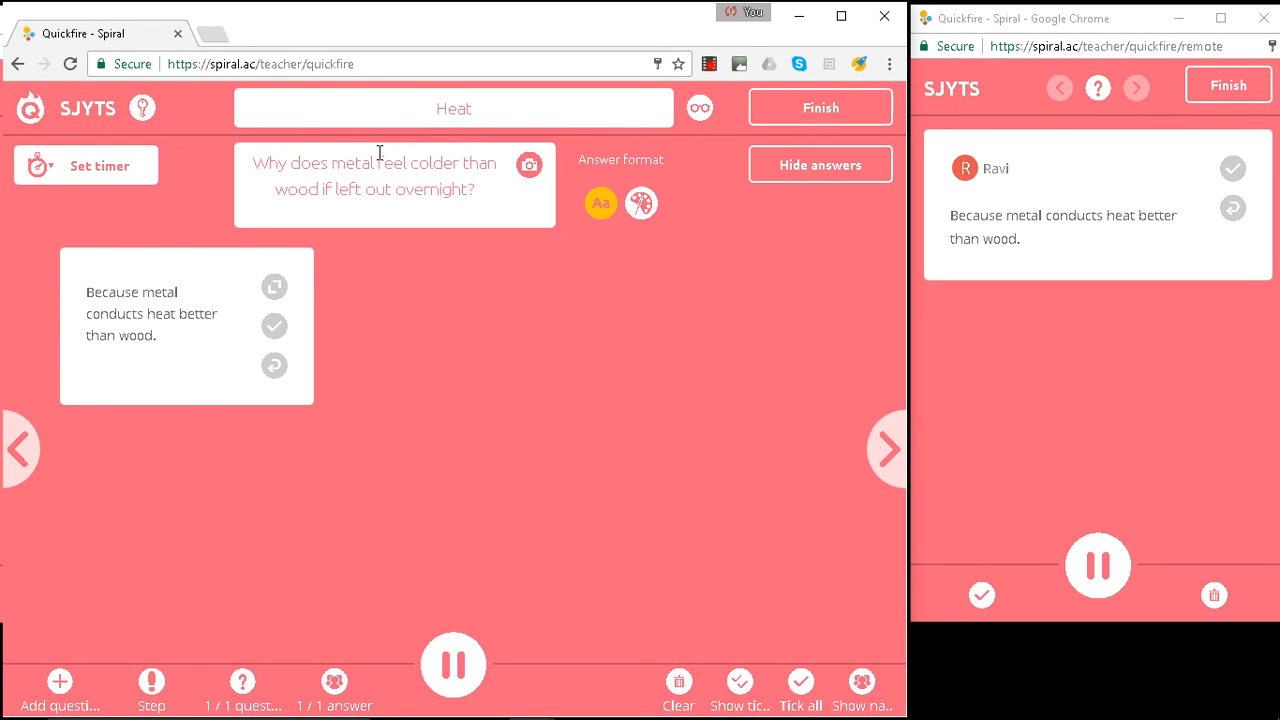
{"action": "mouse_move", "coordinate": [378, 342]}
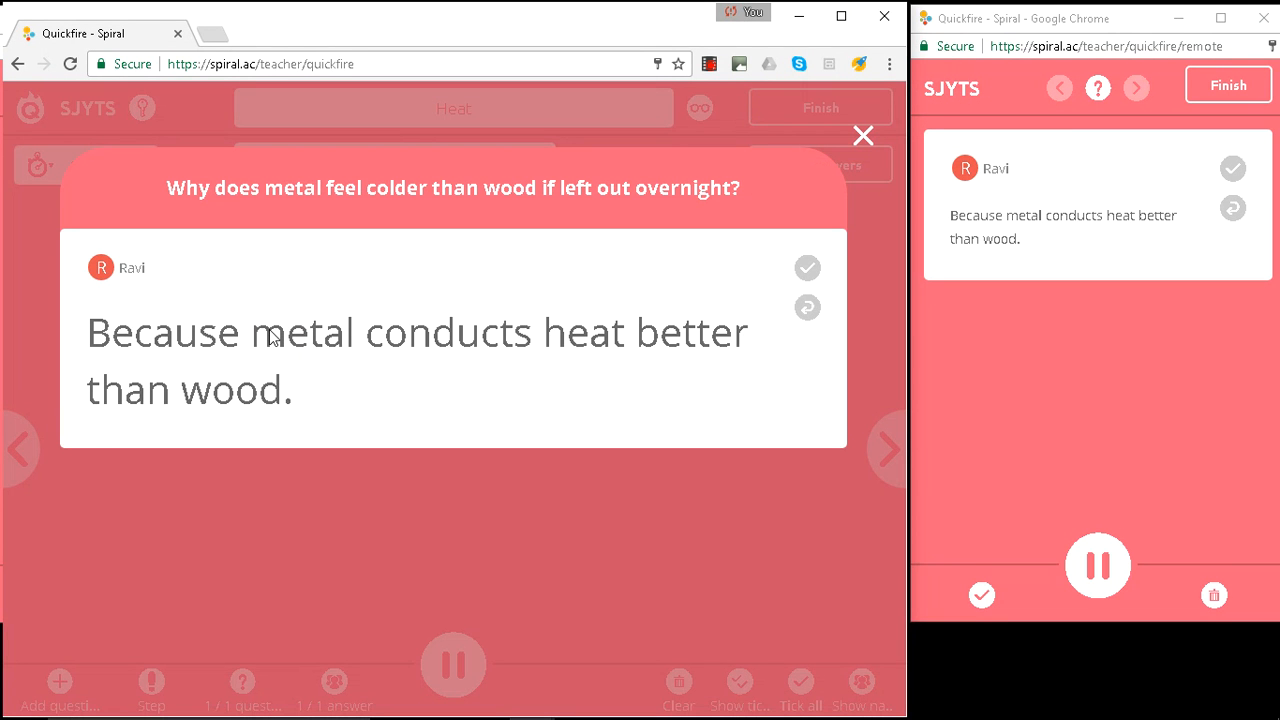
{"action": "mouse_move", "coordinate": [808, 270]}
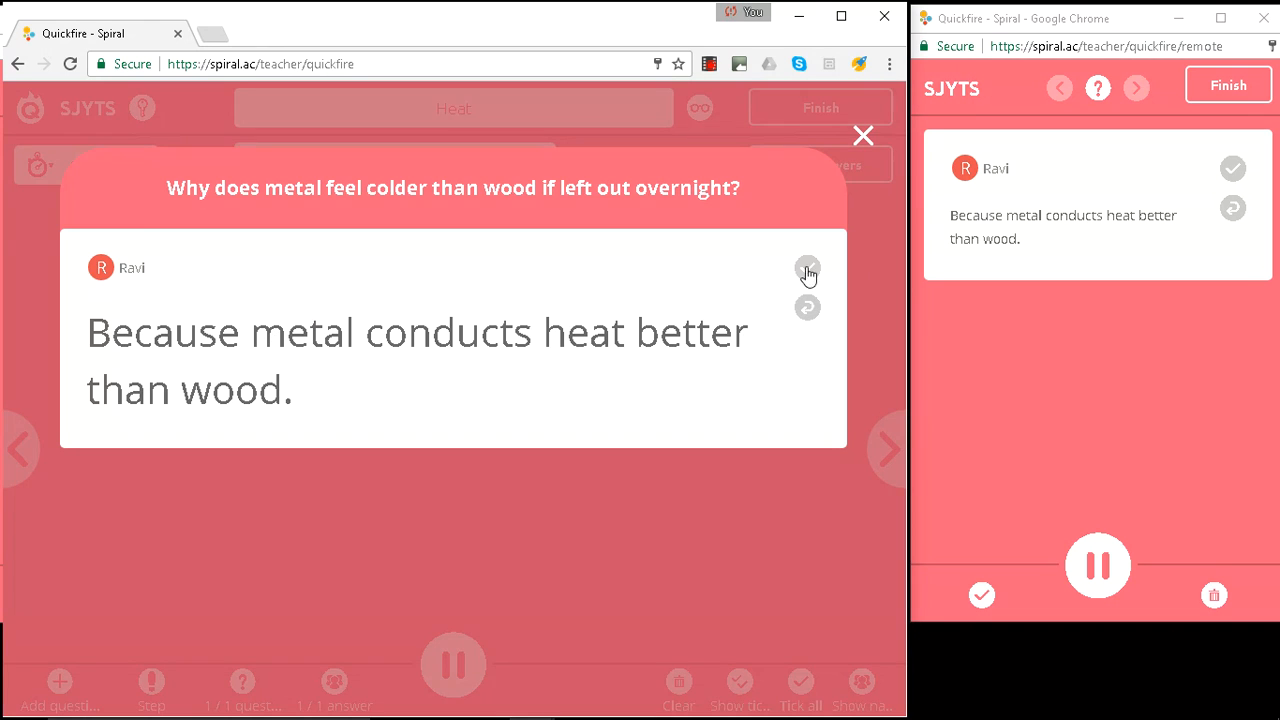
{"action": "left_click", "coordinate": [862, 135]}
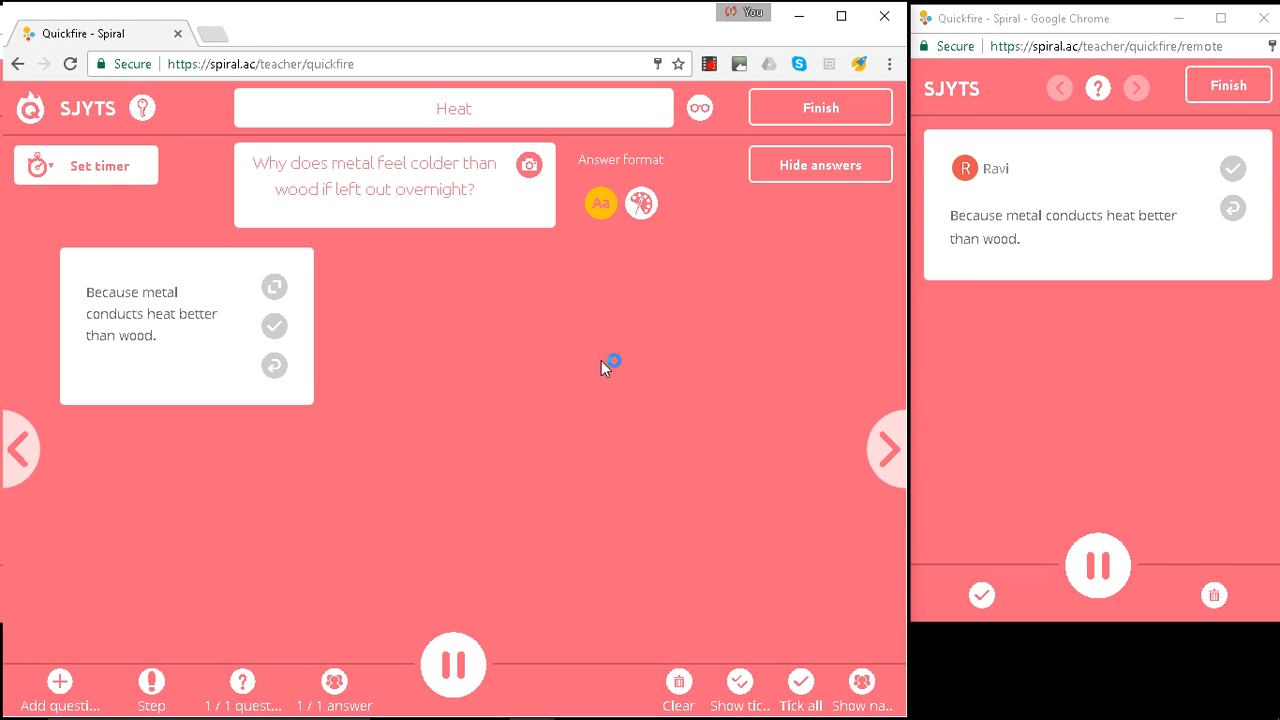
{"action": "left_click", "coordinate": [274, 326]}
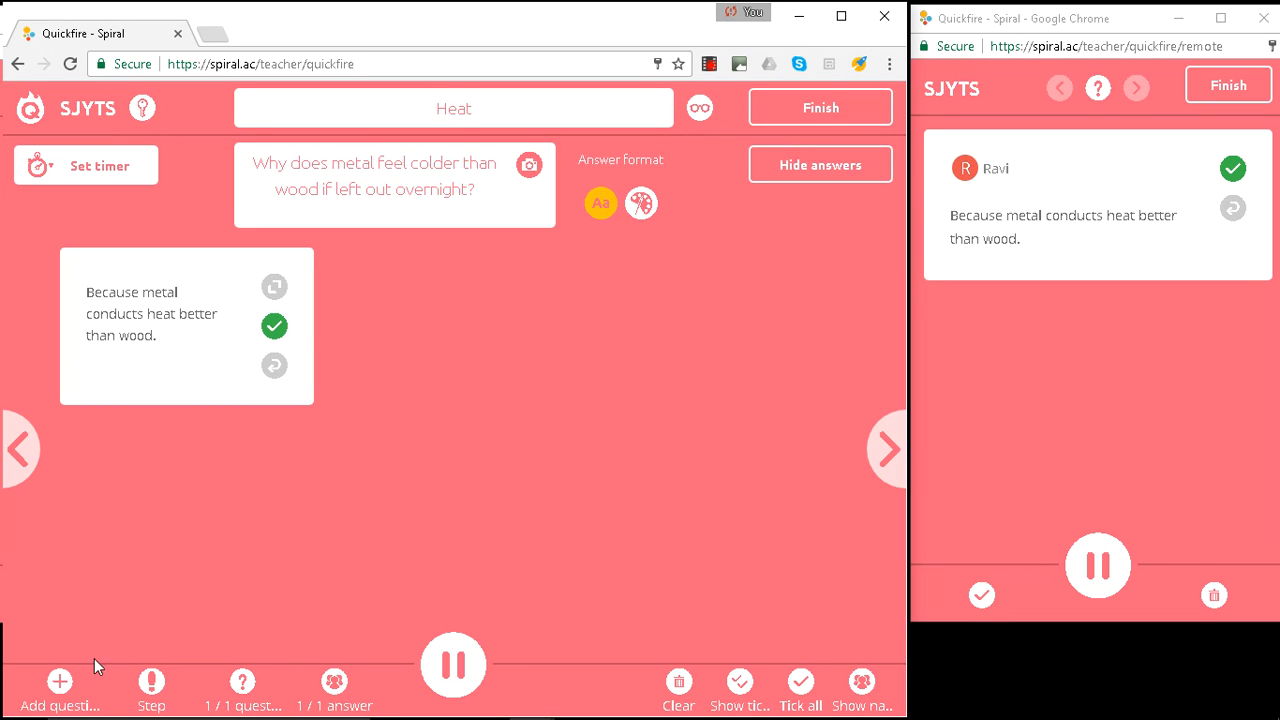
{"action": "mouse_move", "coordinate": [165, 670]}
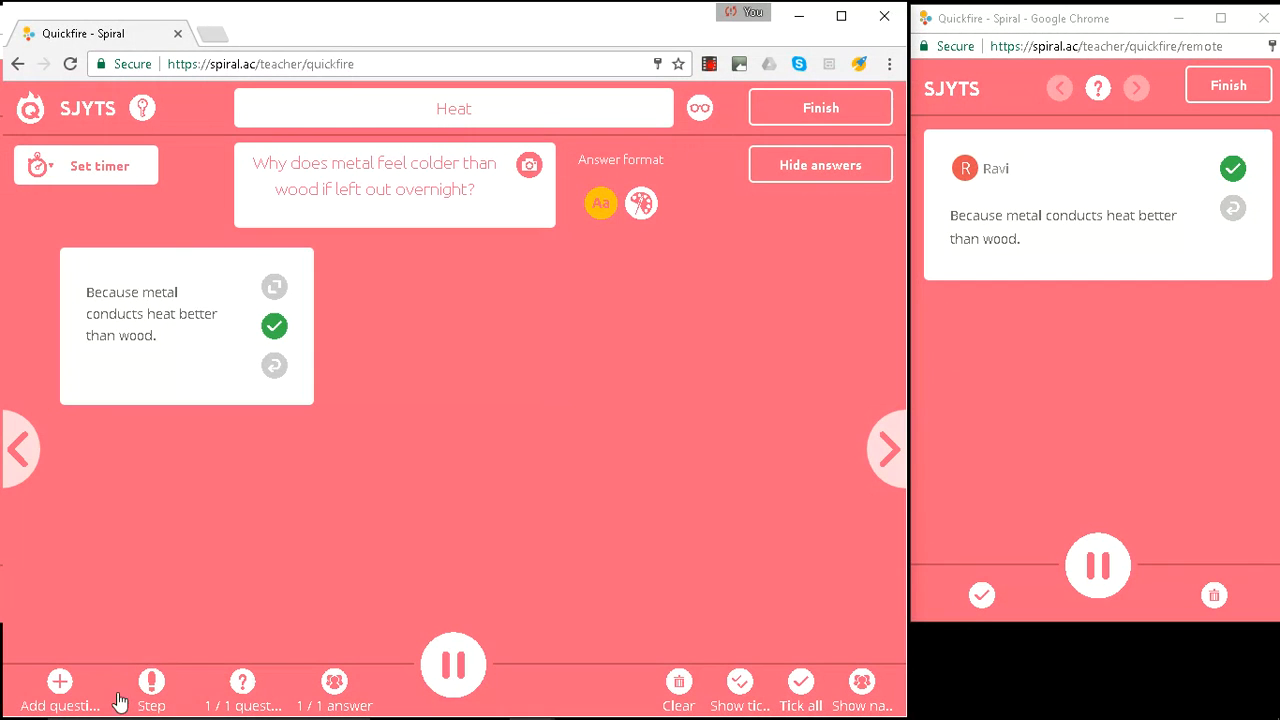
{"action": "mouse_move", "coordinate": [152, 658]}
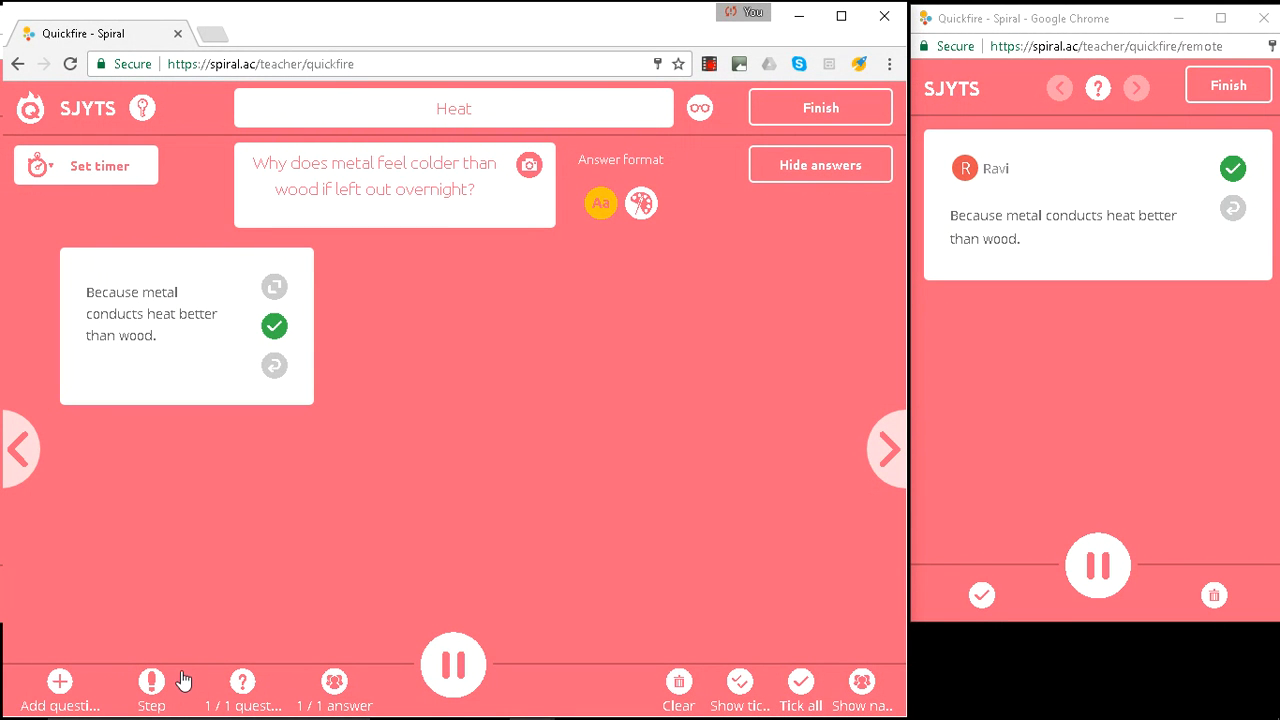
{"action": "mouse_move", "coordinate": [1063, 220]}
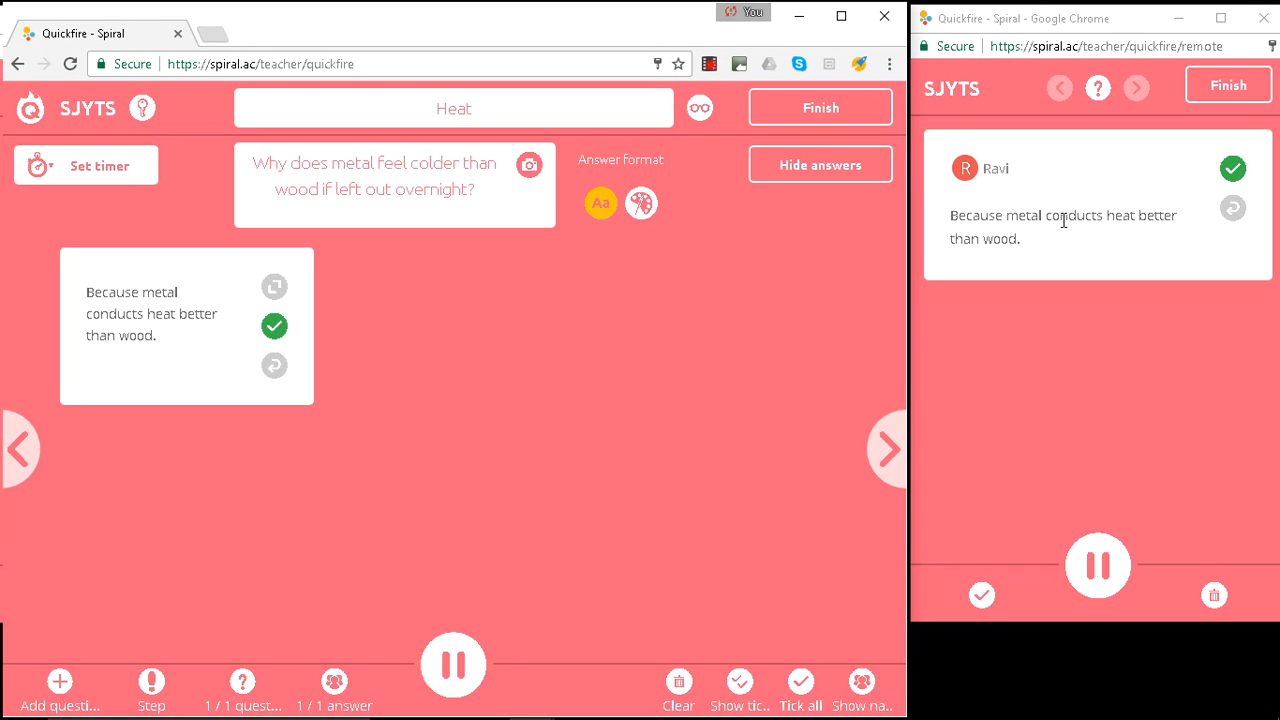
{"action": "mouse_move", "coordinate": [1024, 367]}
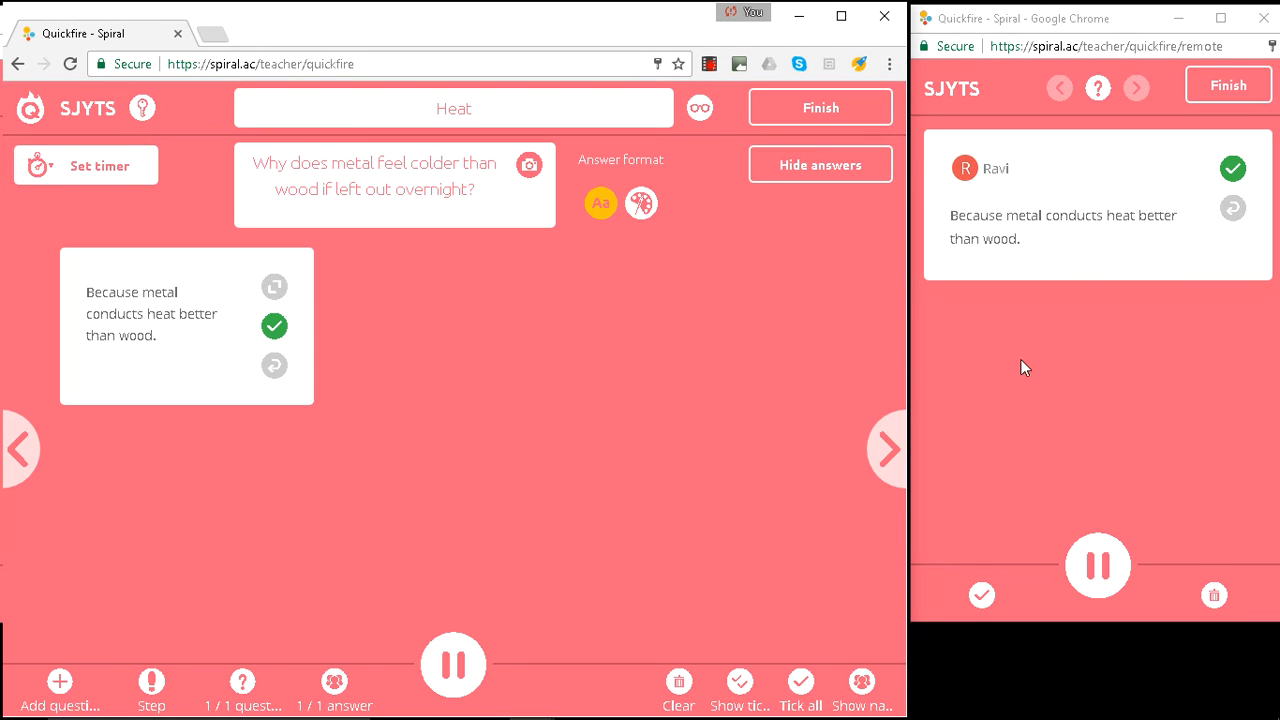
{"action": "mouse_move", "coordinate": [808, 363]}
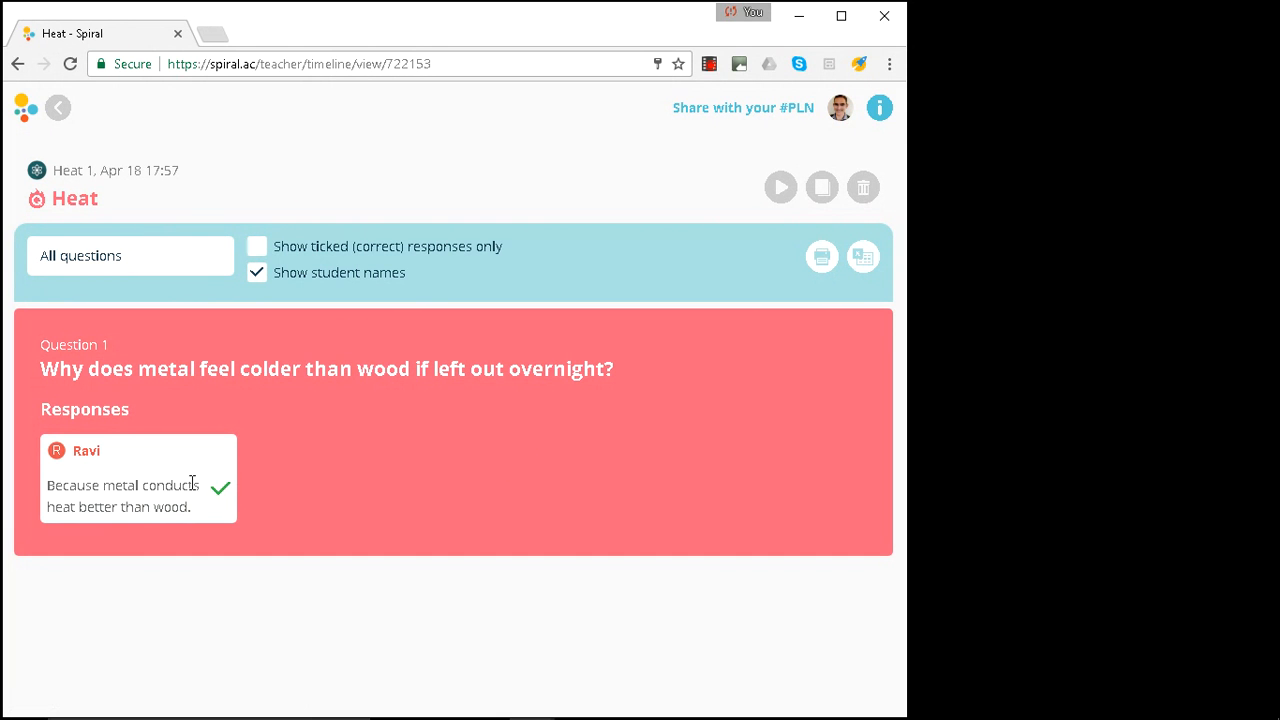
{"action": "mouse_move", "coordinate": [328, 495]}
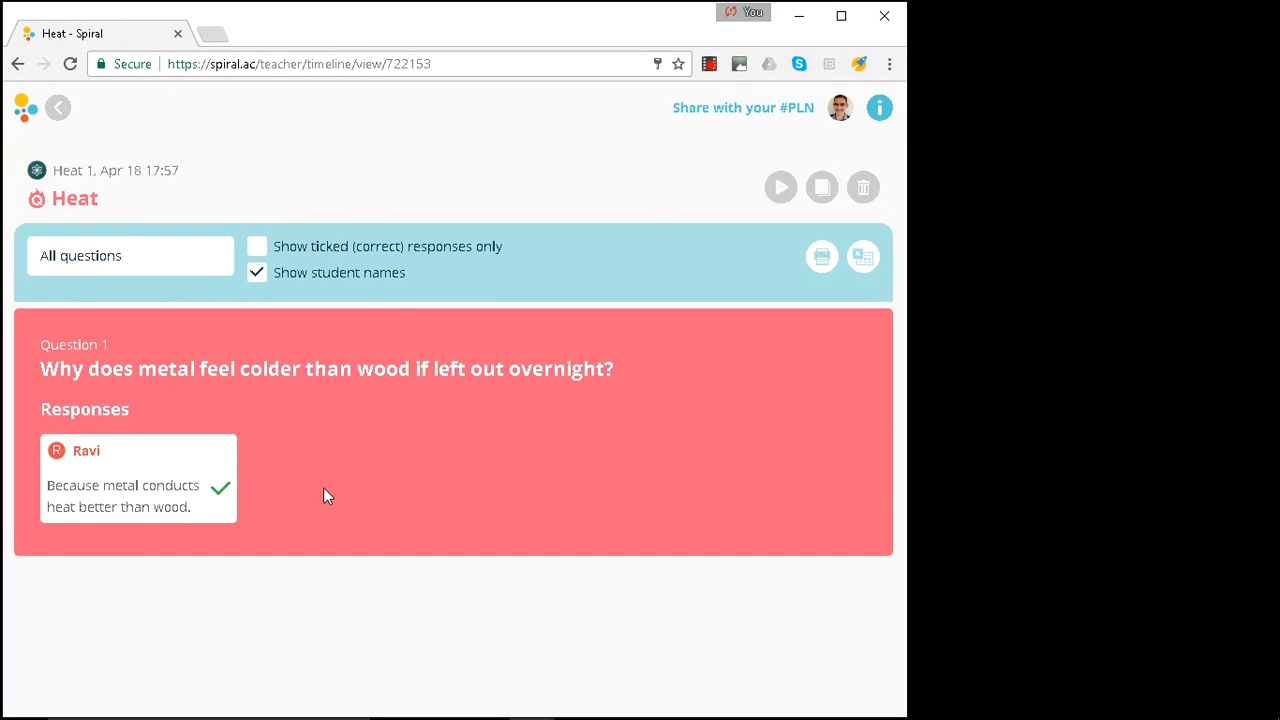